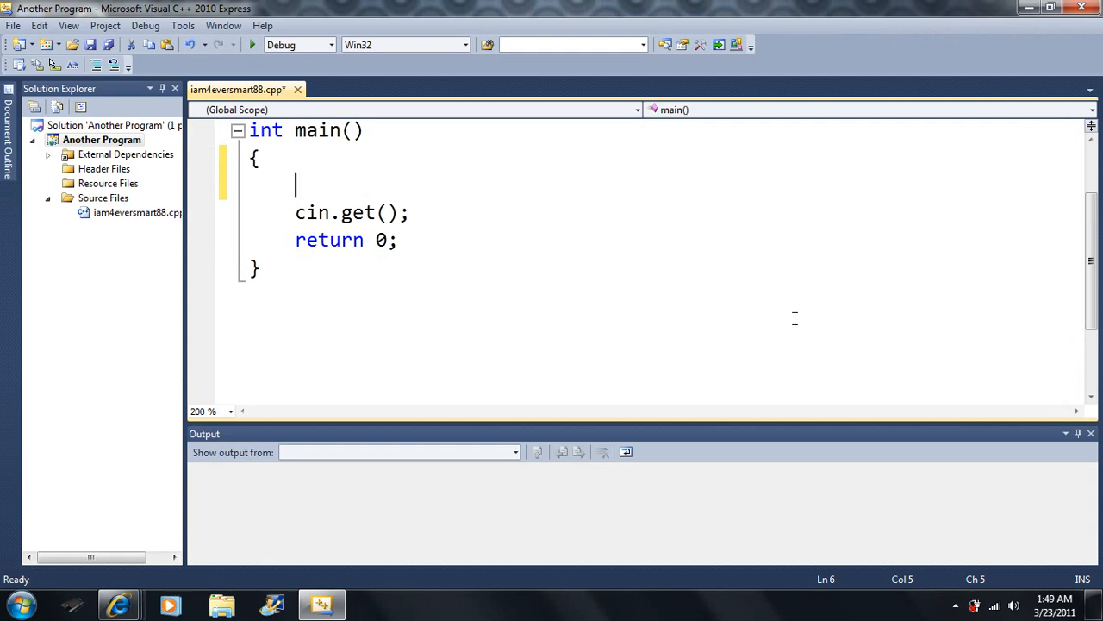
pyautogui.moveTo(920, 415)
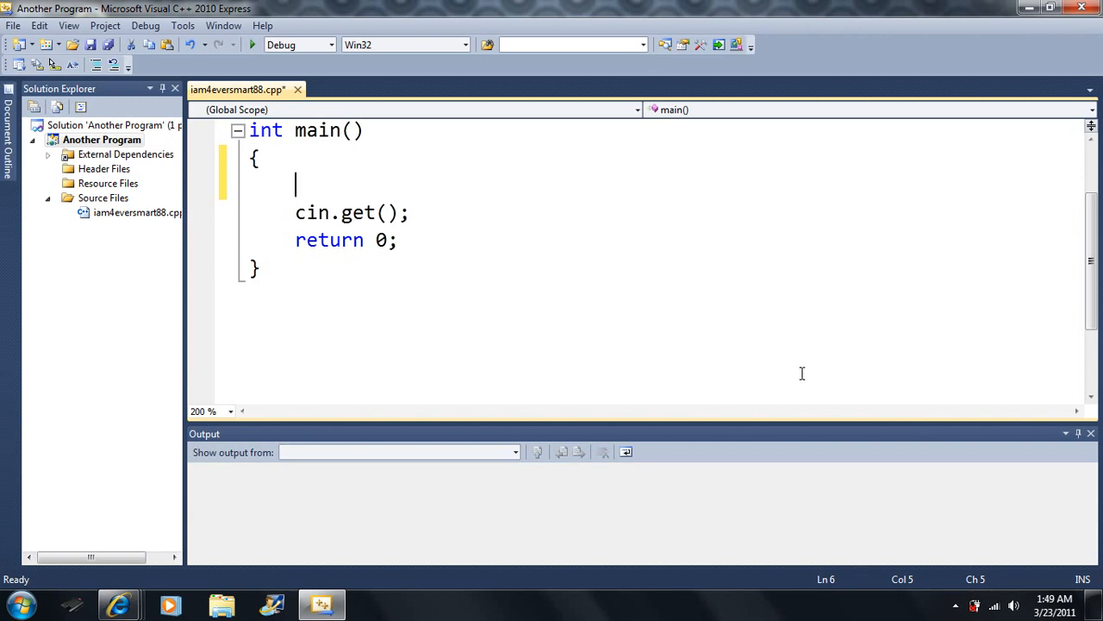
pyautogui.moveTo(369, 178)
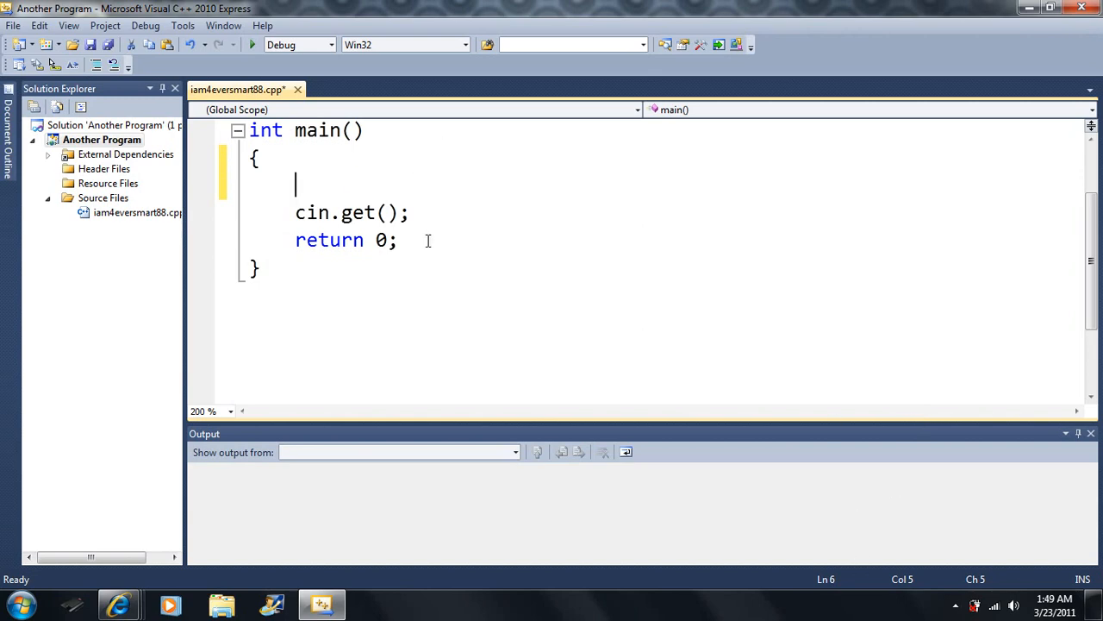
pyautogui.moveTo(384, 187)
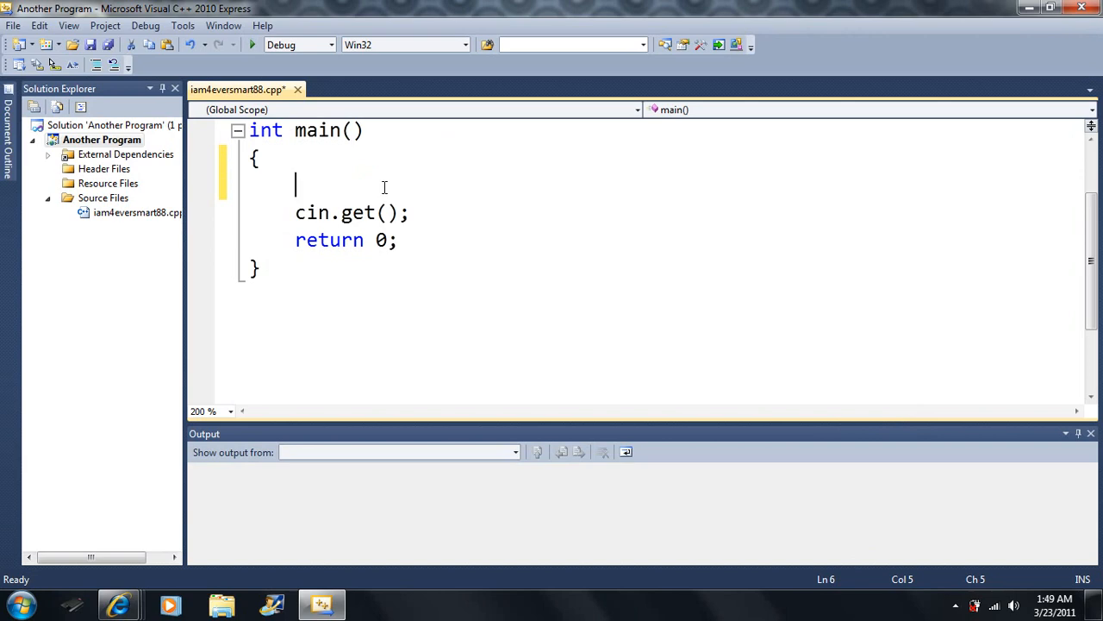
# Declare int C=7; and add the statement C = C + 5; in main().
pyautogui.write('int C')
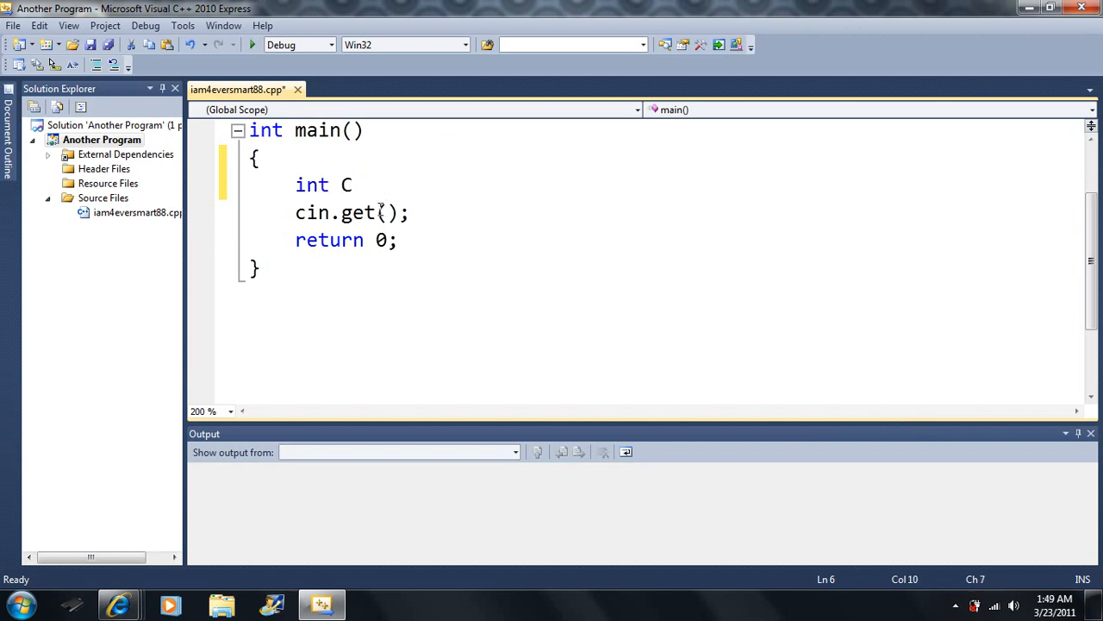
pyautogui.write('=')
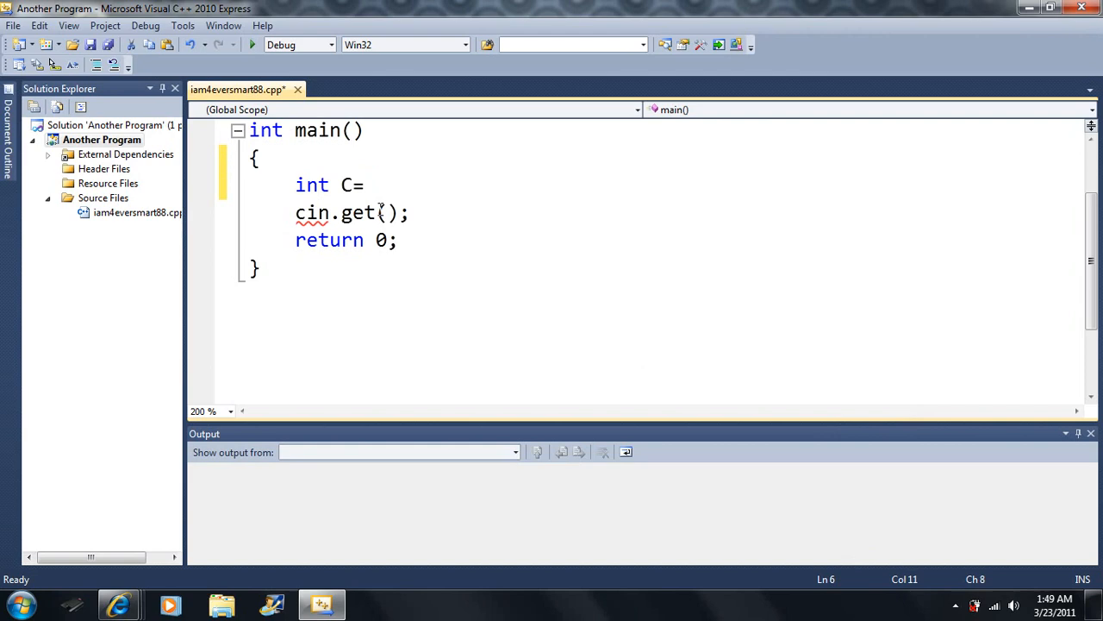
pyautogui.write('7;')
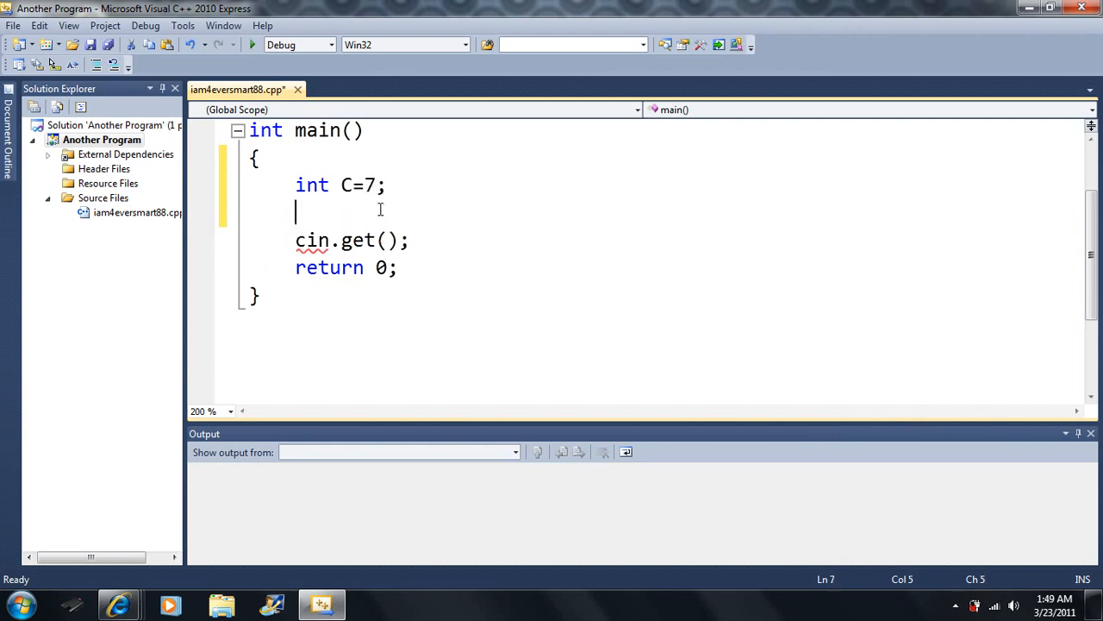
pyautogui.write('C')
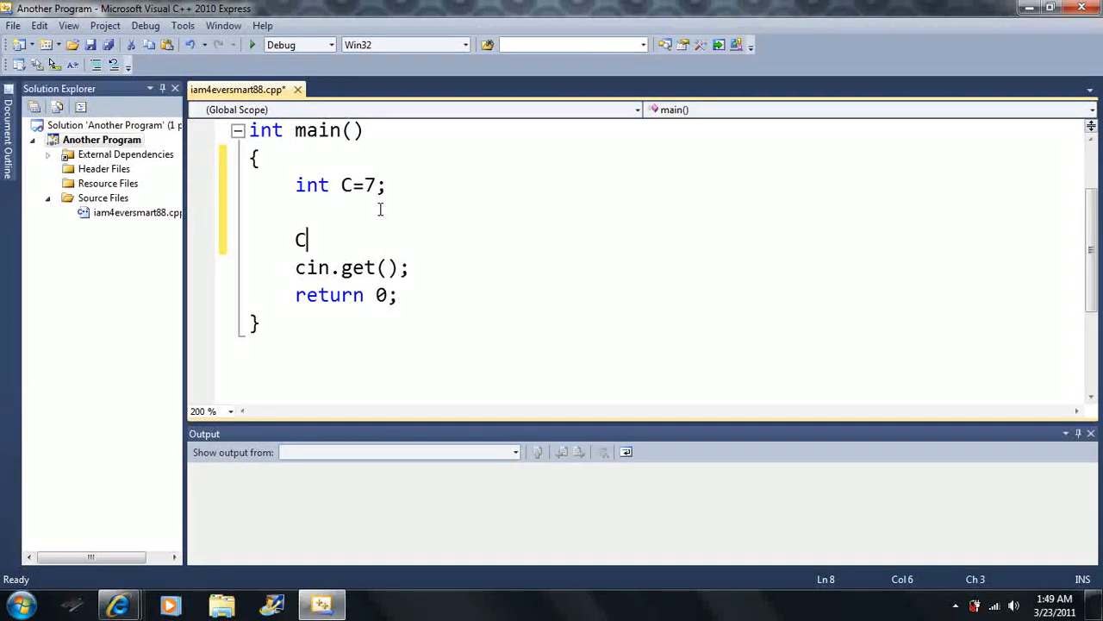
pyautogui.write('= C')
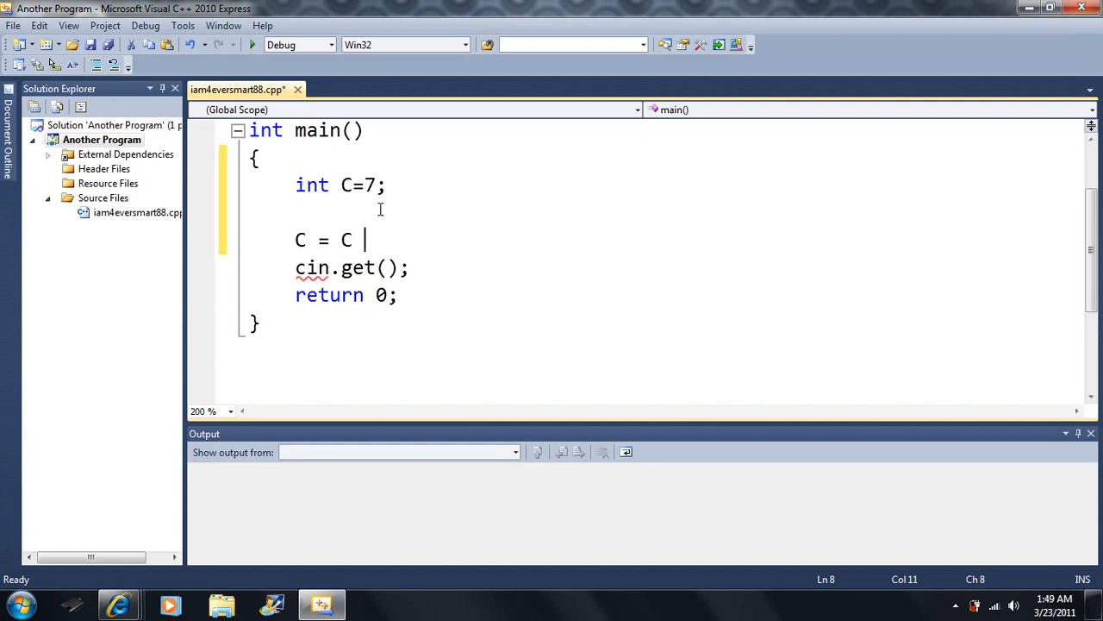
pyautogui.write('+')
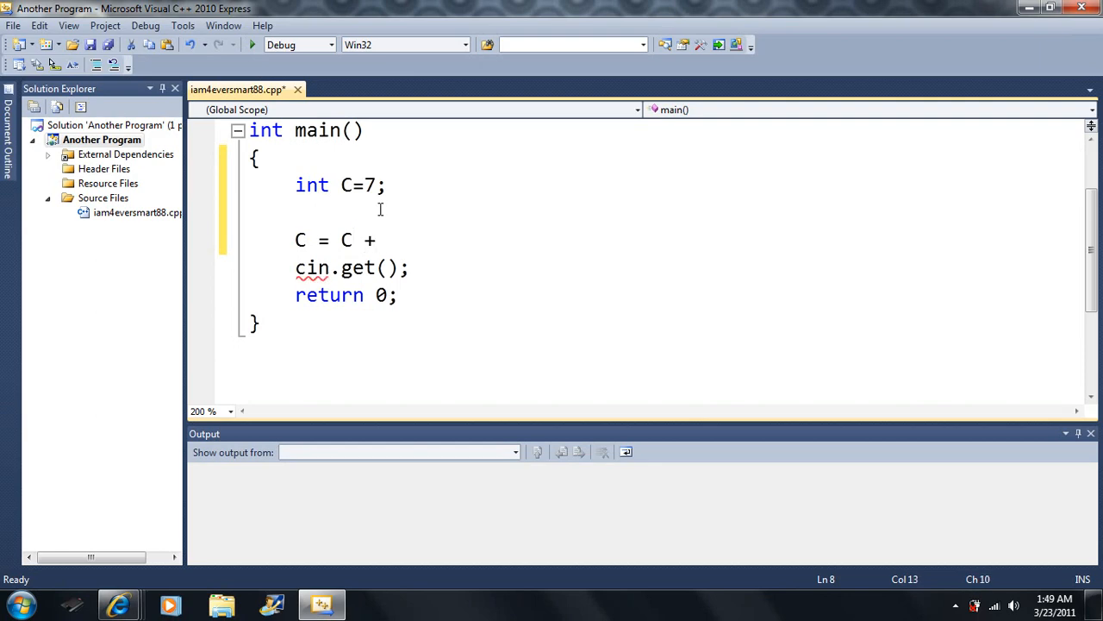
pyautogui.write('5;')
pyautogui.write('C')
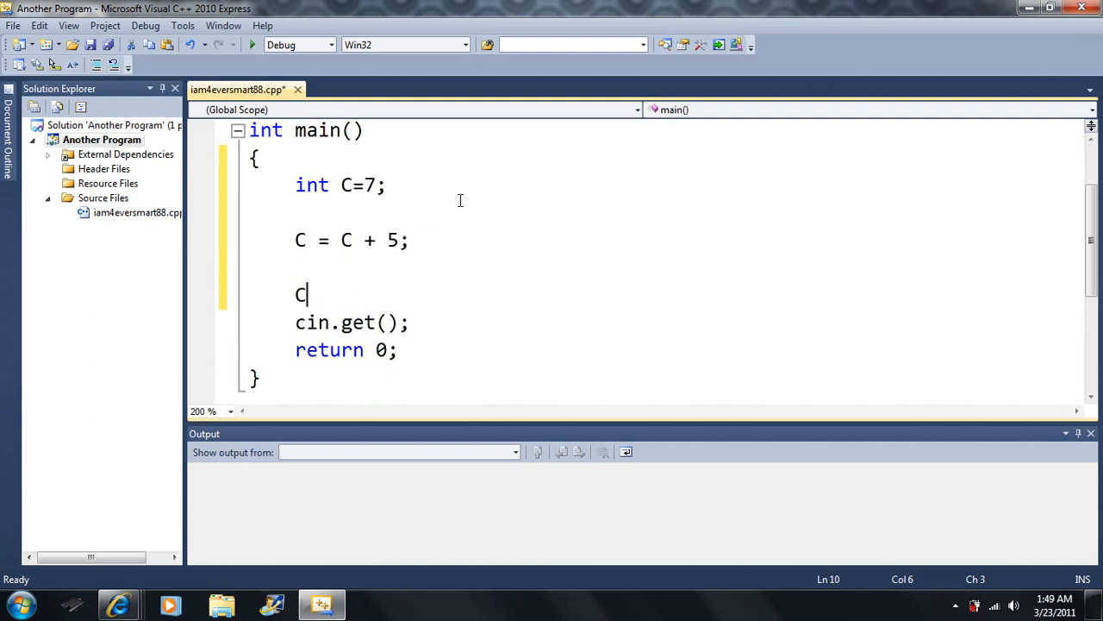
# Print C with cout << C; before cin.get().
pyautogui.write('out << C')
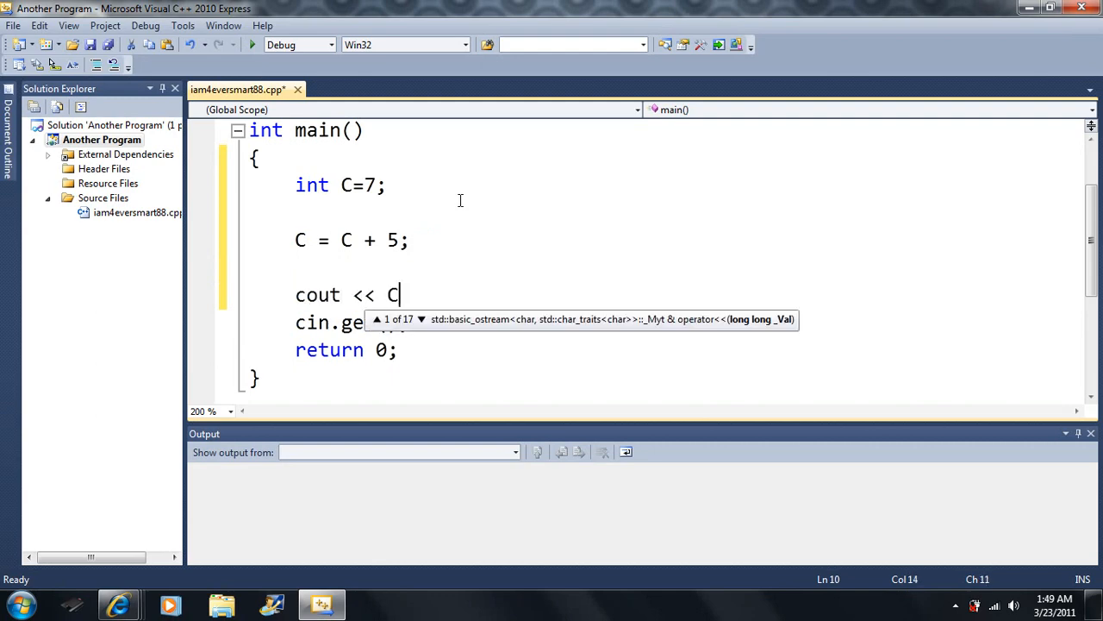
pyautogui.write(';')
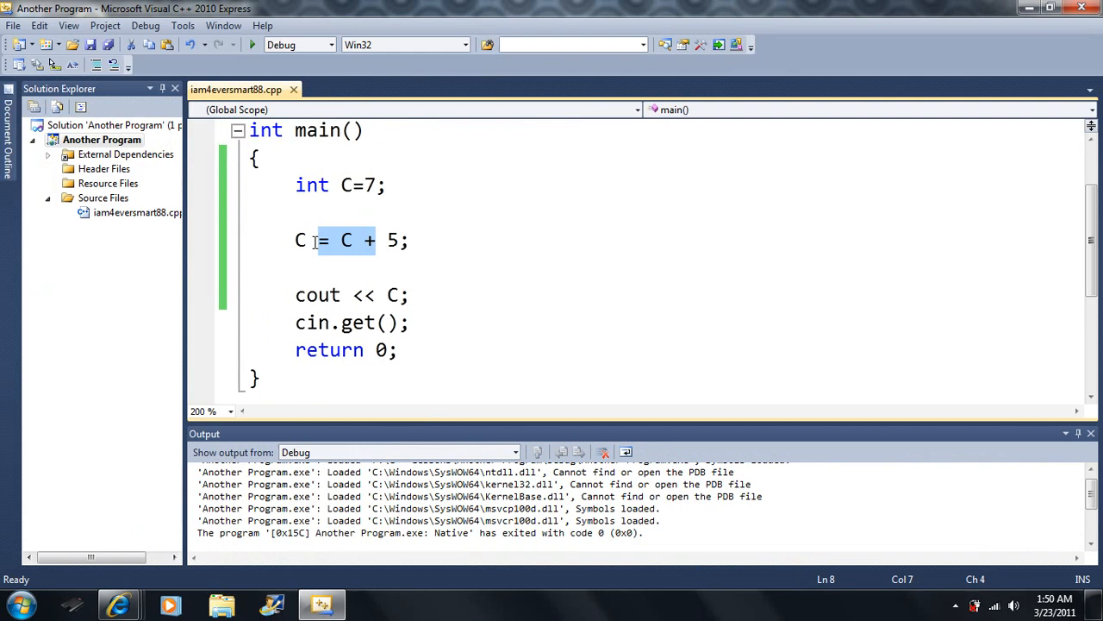
# Shorten the addition to C += 5;, run it, and select the plus to make C -= 5;.
pyautogui.write('+=')
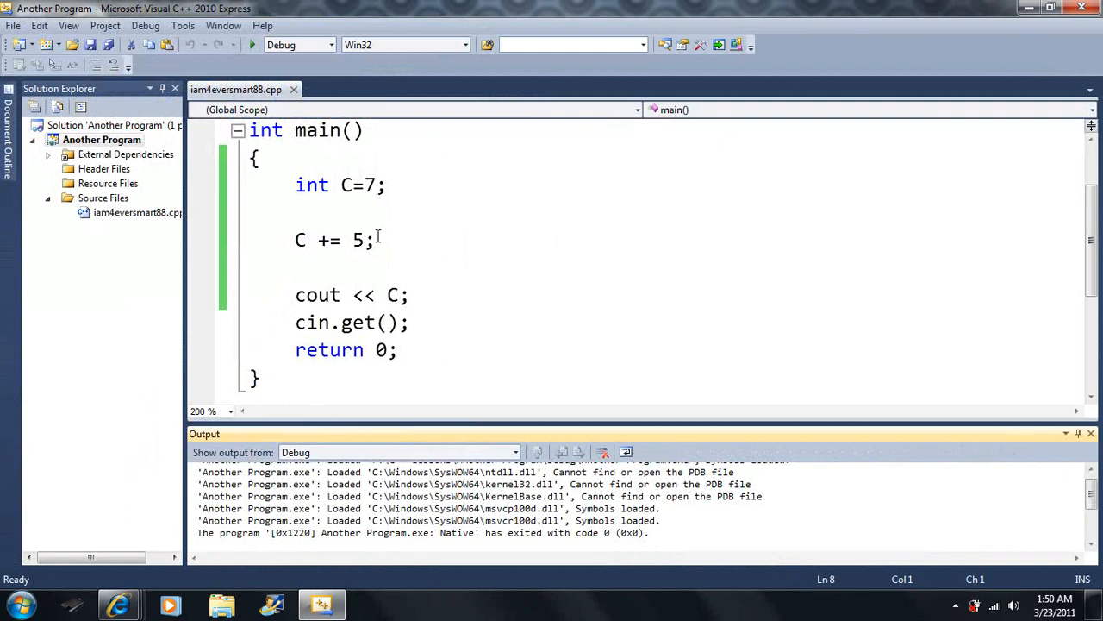
pyautogui.doubleClick(324, 239)
pyautogui.write('-')
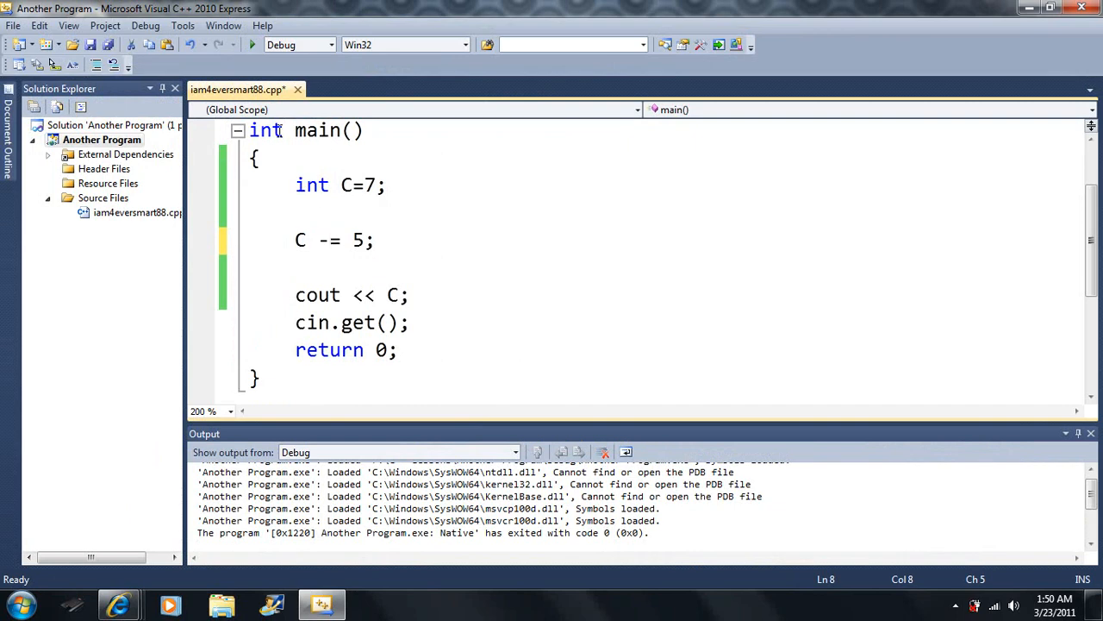
pyautogui.moveTo(252, 45)
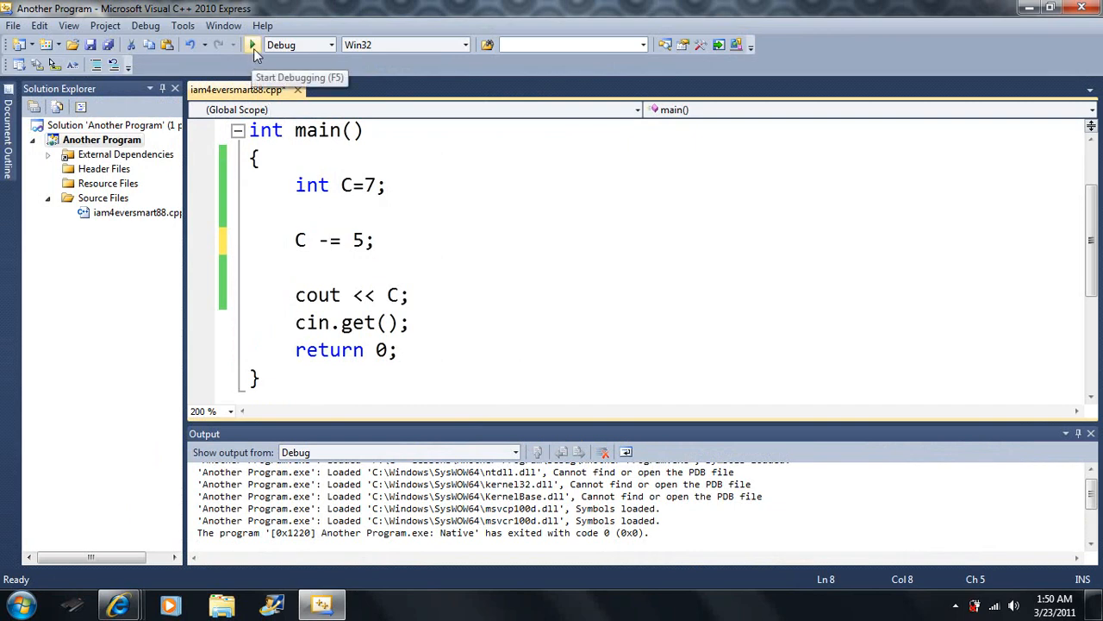
# Run the C -= 5; version, then change the operator to C *= 5;.
pyautogui.click(252, 45)
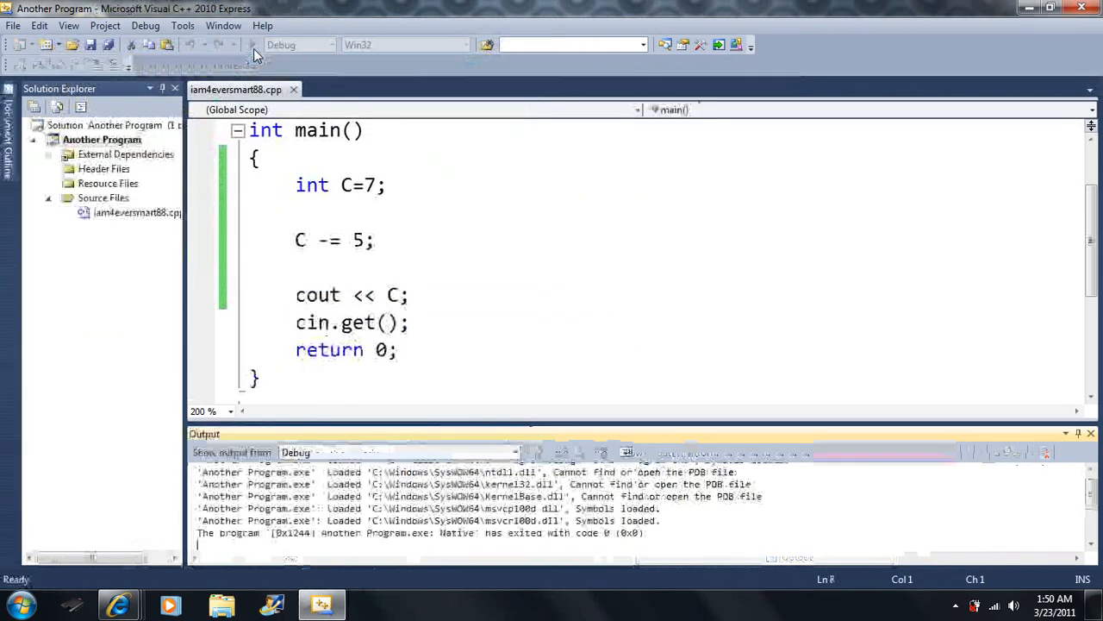
pyautogui.click(320, 242)
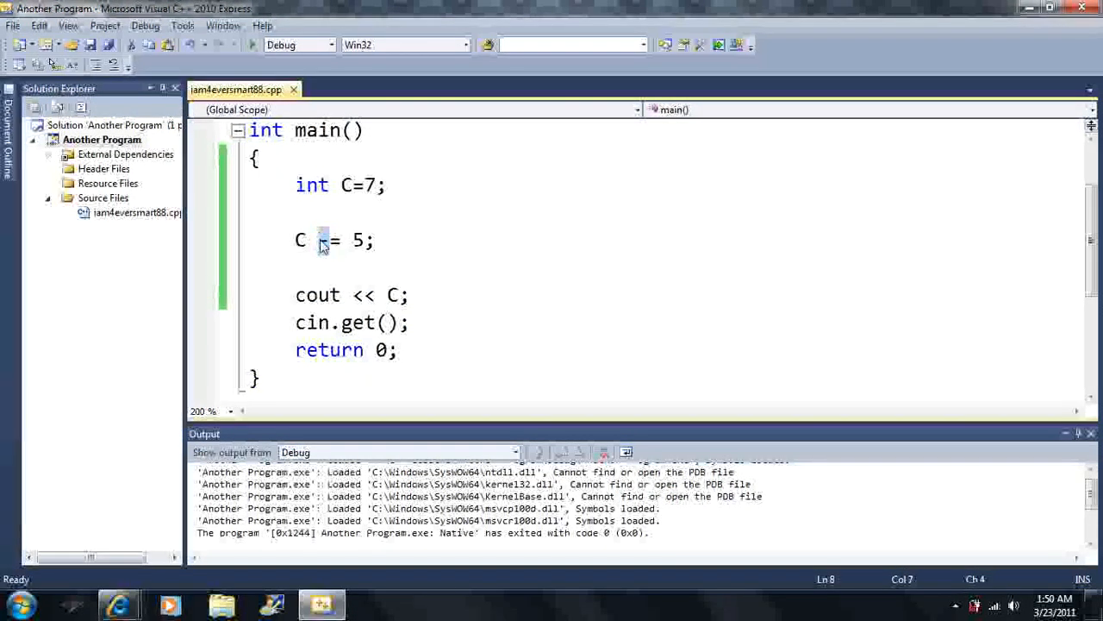
pyautogui.write('*')
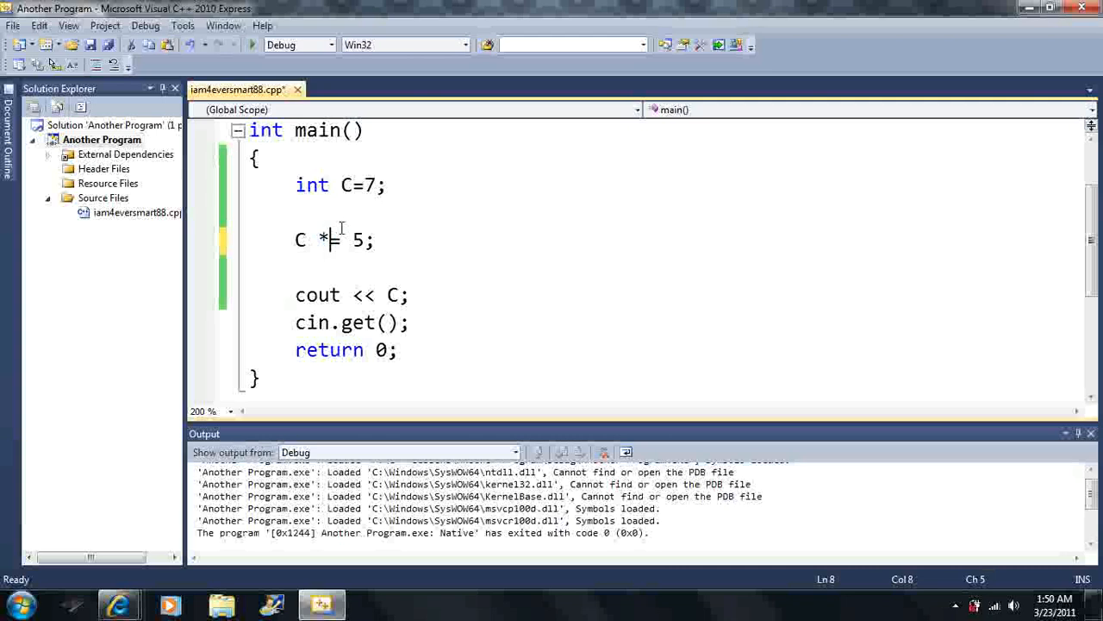
pyautogui.moveTo(252, 45)
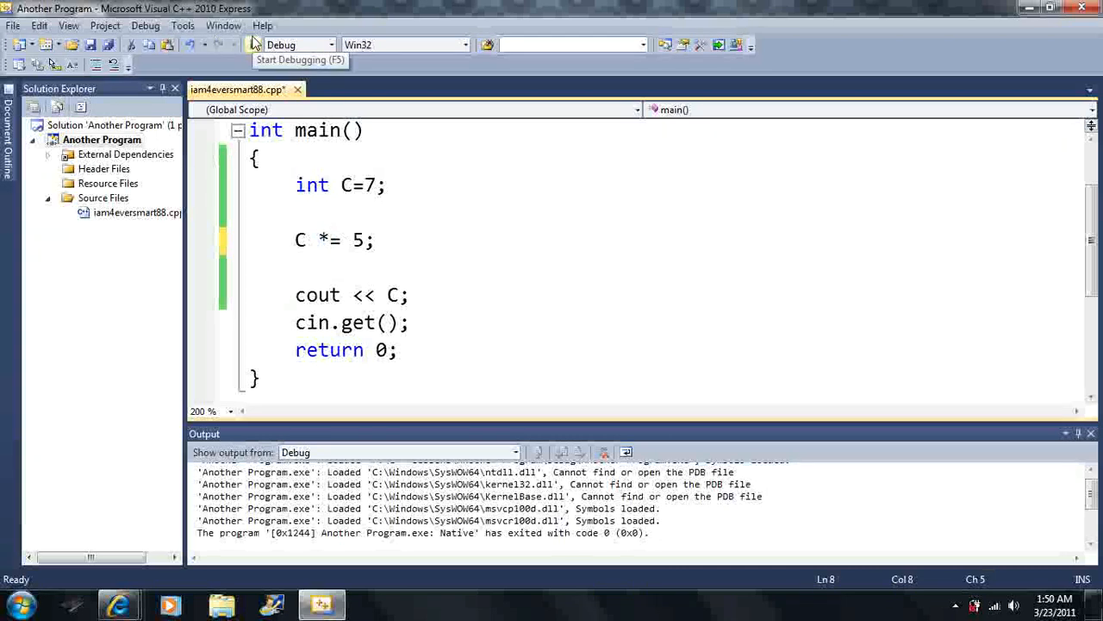
# Run the C *= 5; version, then change the operator to C /= 5;.
pyautogui.click(234, 45)
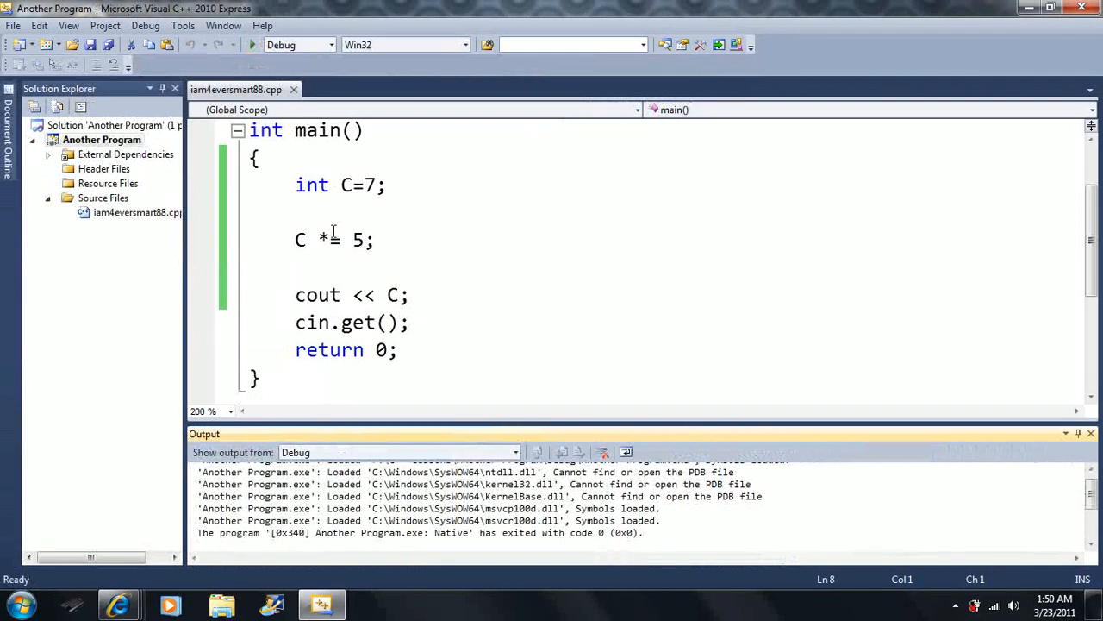
pyautogui.write('/')
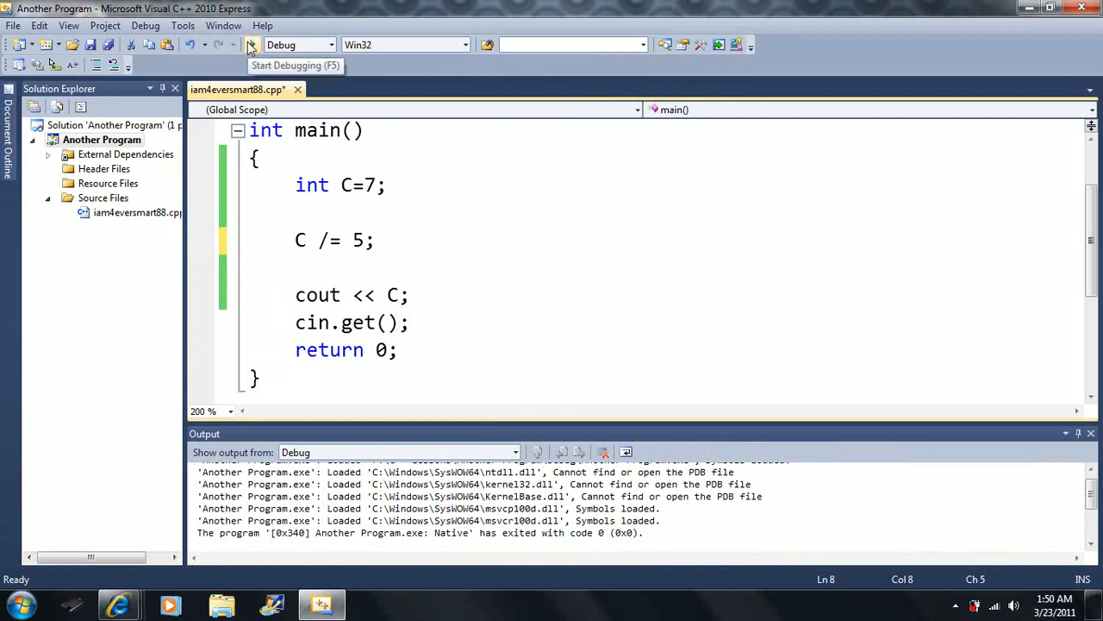
# Run the program with C /= 5;, exiting with code 0.
pyautogui.click(251, 45)
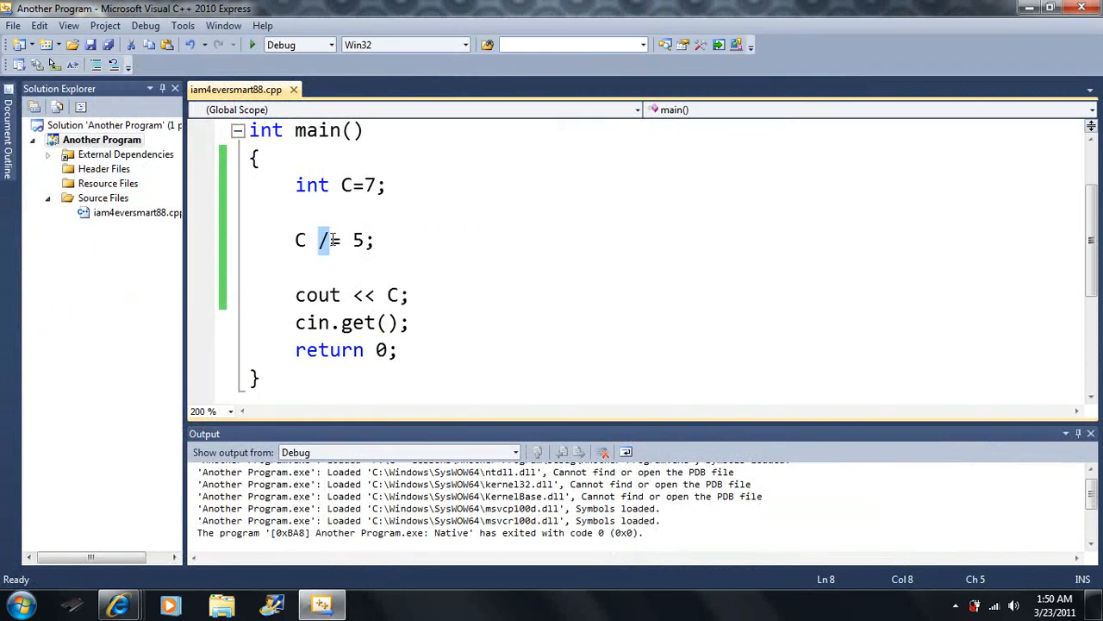
# Write the multiplication out in full as C = C*5; and run the program.
pyautogui.write('*')
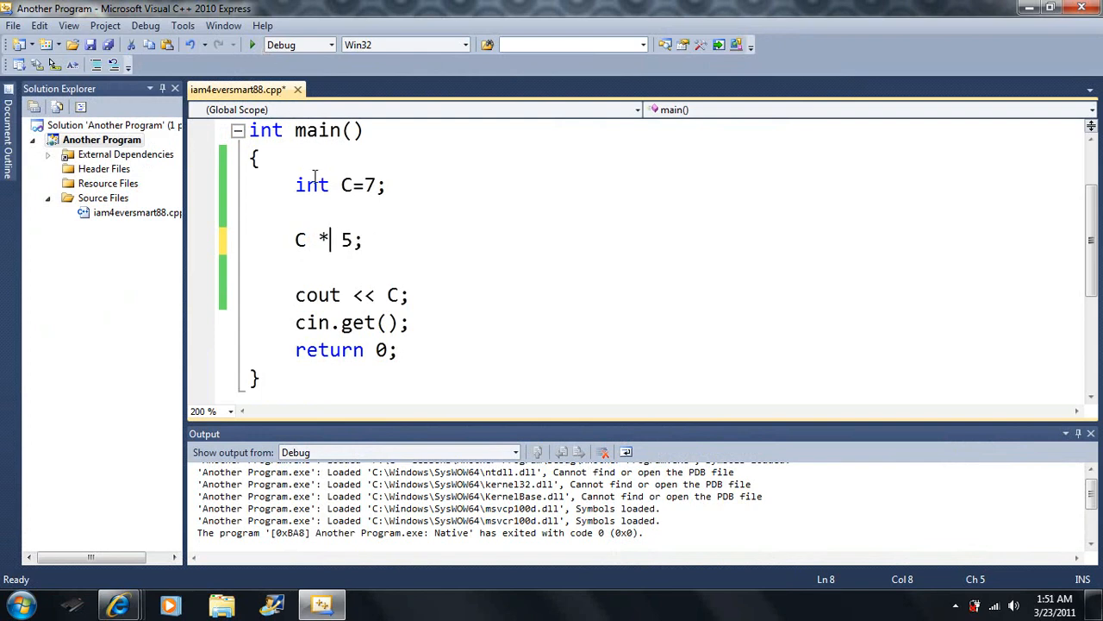
pyautogui.write('=')
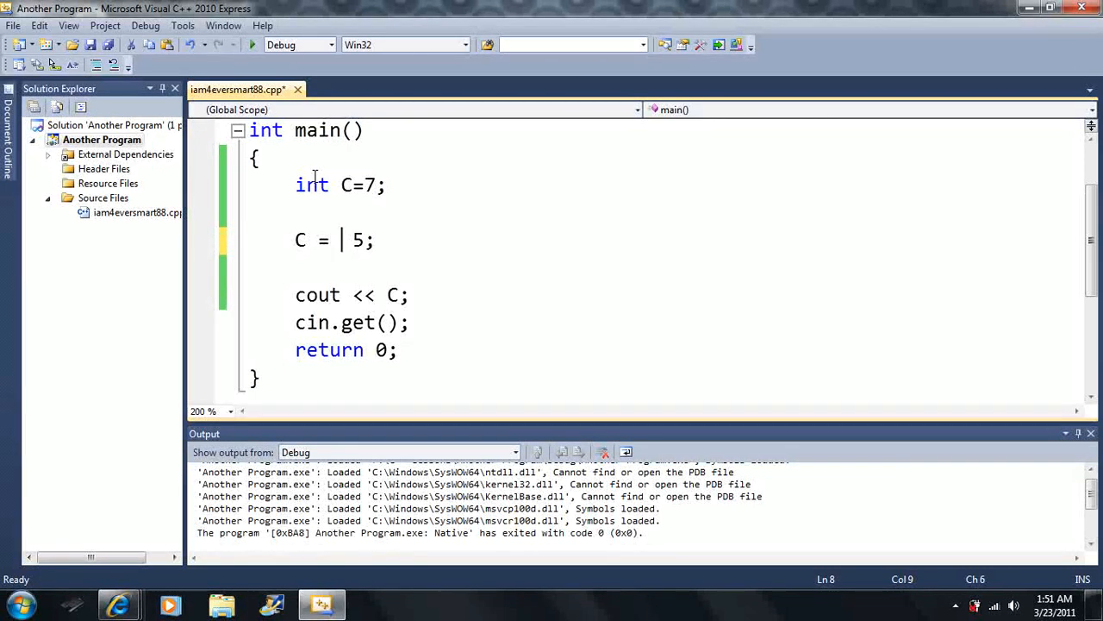
pyautogui.write('C*')
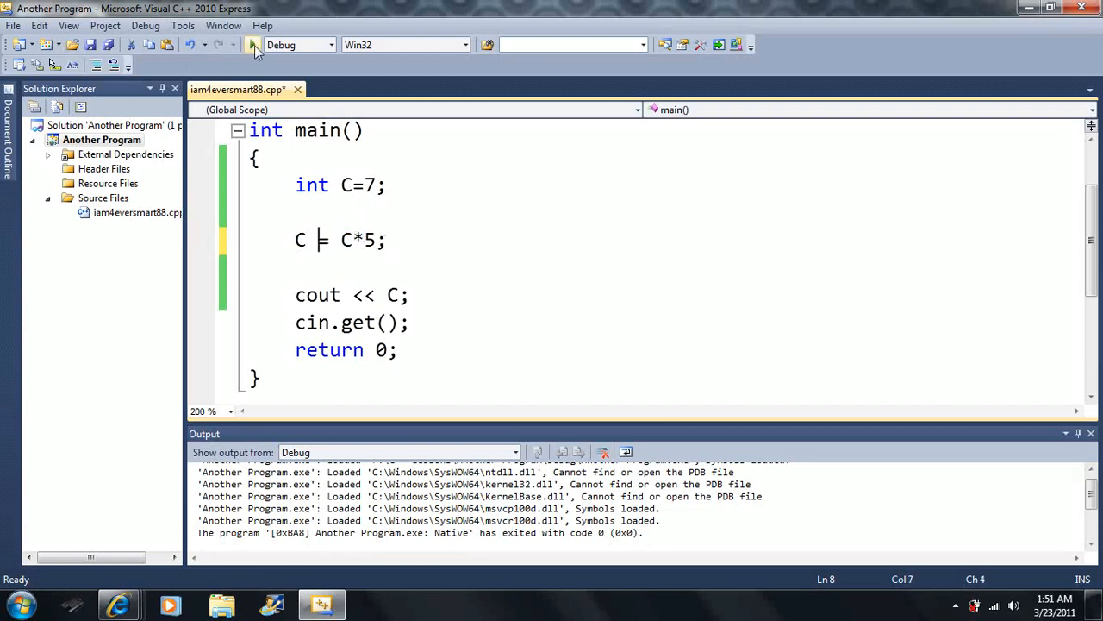
pyautogui.click(252, 44)
pyautogui.write('+')
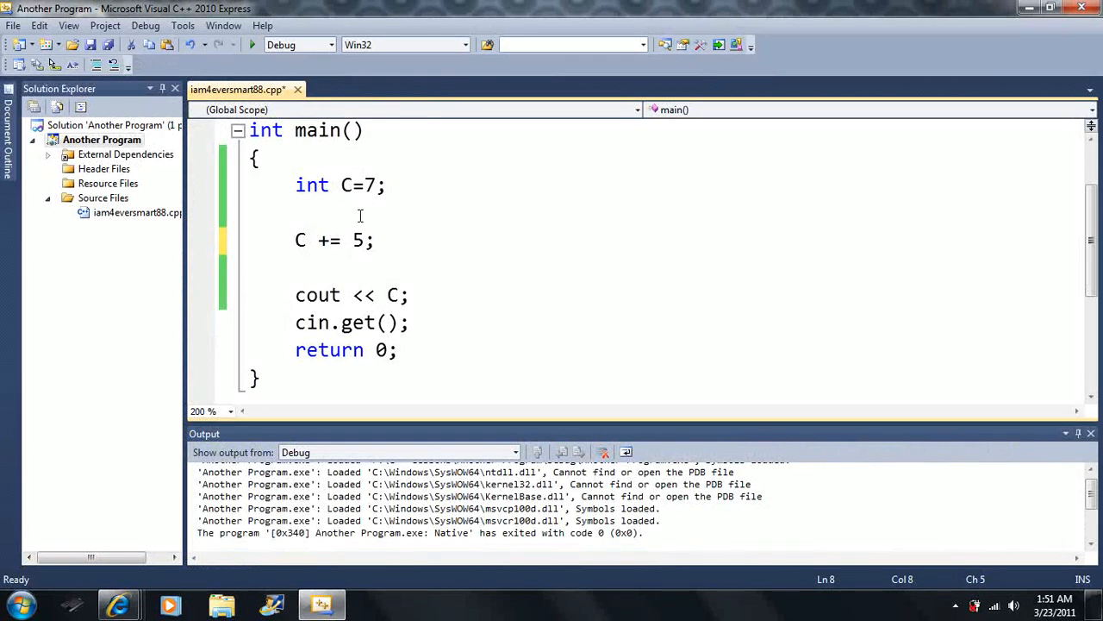
# Change the added value in C += 5 to 2, run, then select it to make C += 1.
pyautogui.doubleClick(357, 240)
pyautogui.write('2')
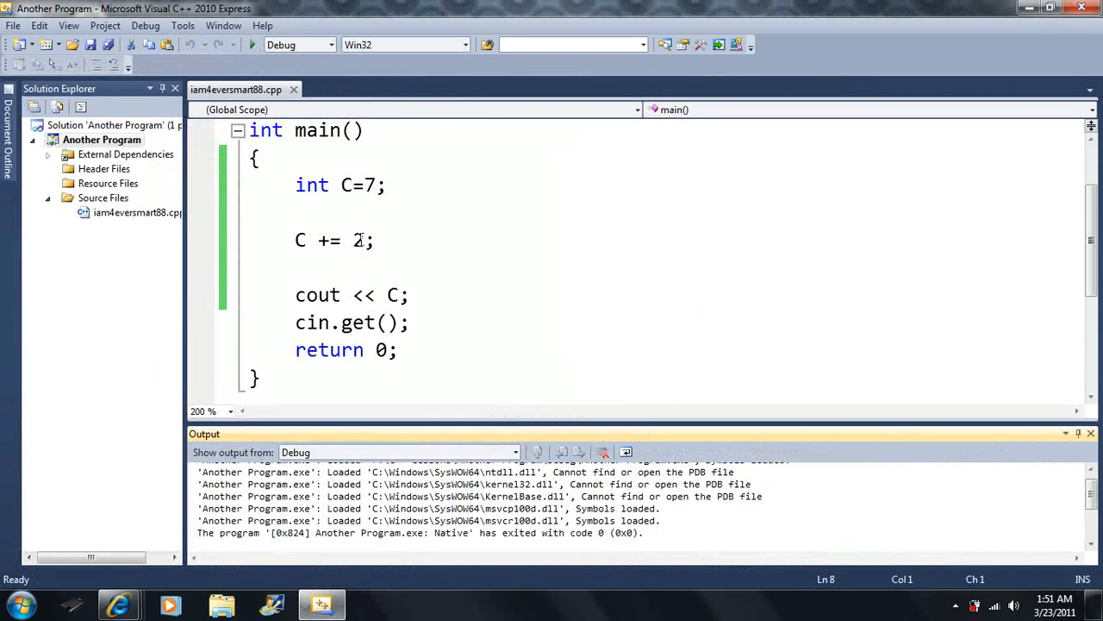
pyautogui.doubleClick(359, 239)
pyautogui.write('1')
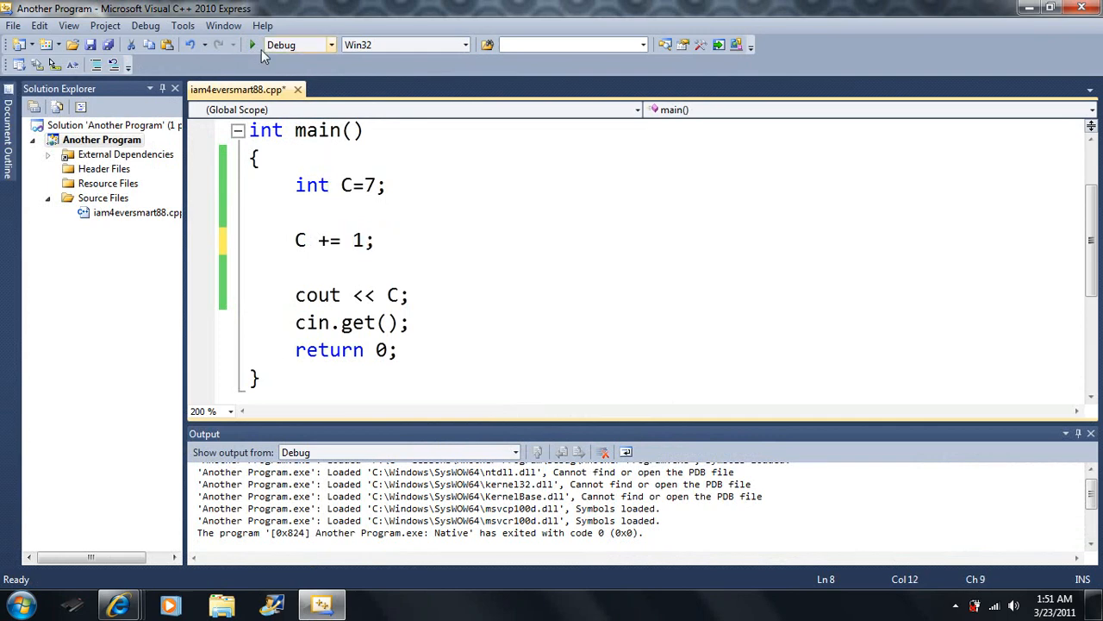
# Run C += 1;, then switch it to C -= 1; and run again.
pyautogui.click(252, 45)
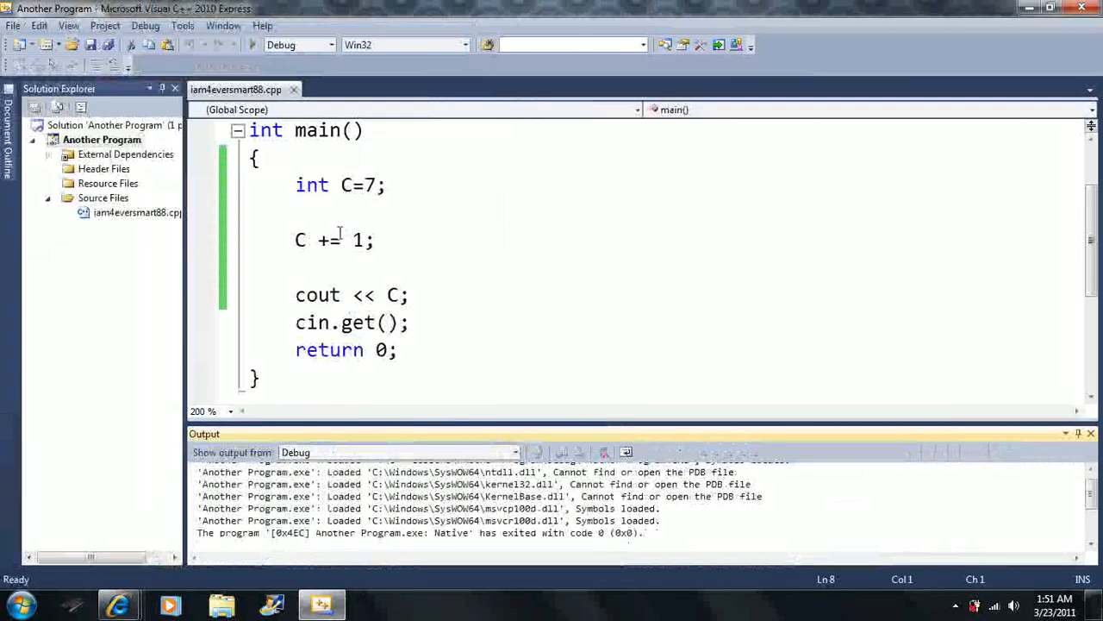
pyautogui.click(322, 242)
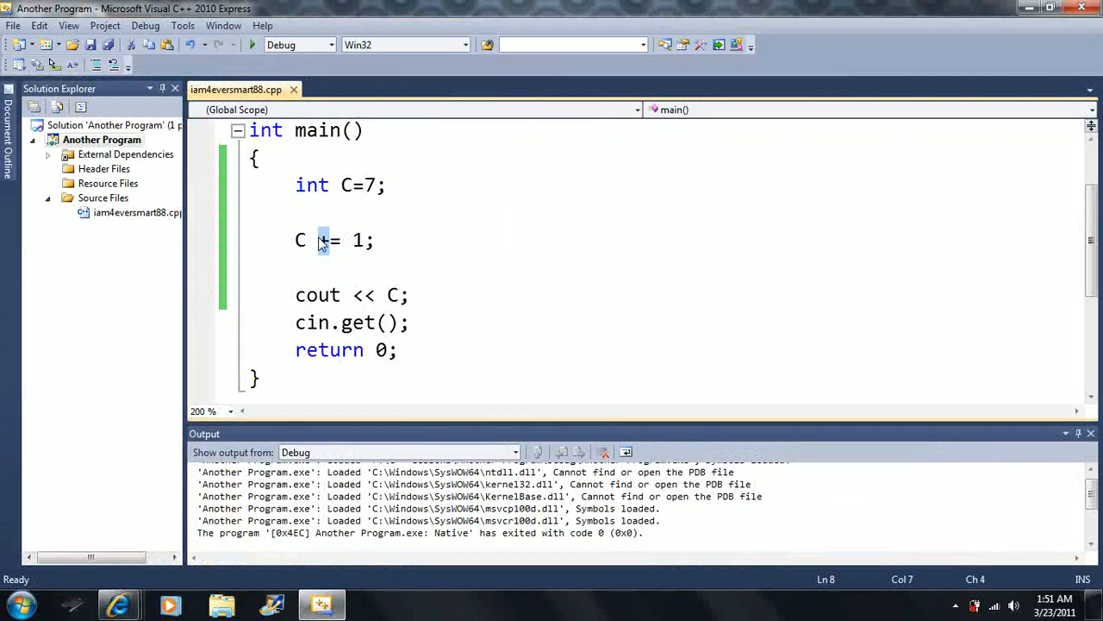
pyautogui.write('-')
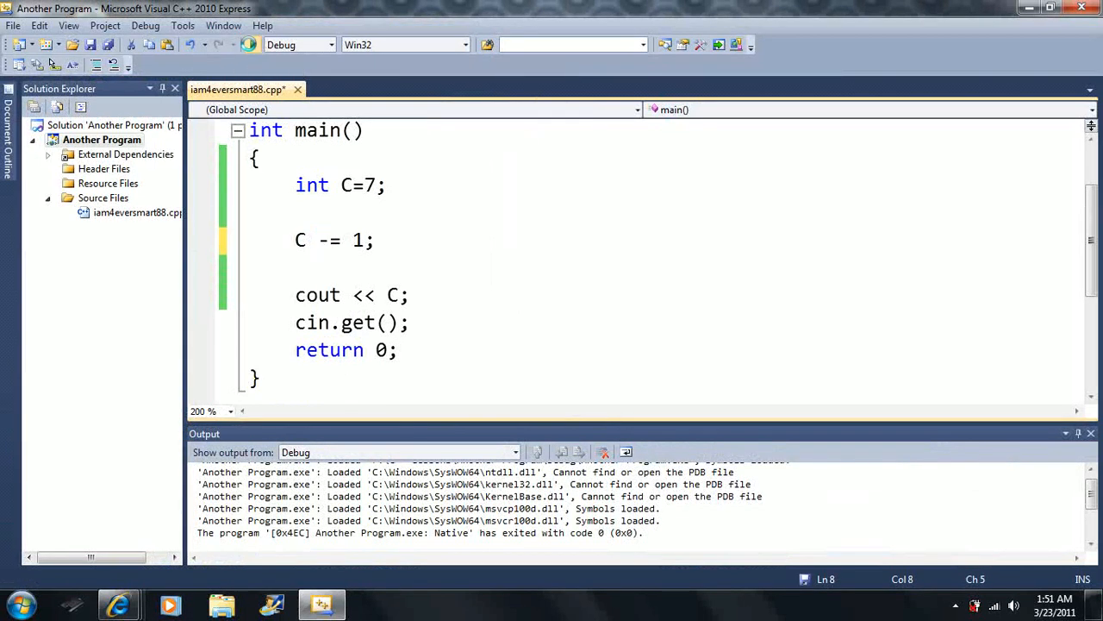
pyautogui.click(249, 45)
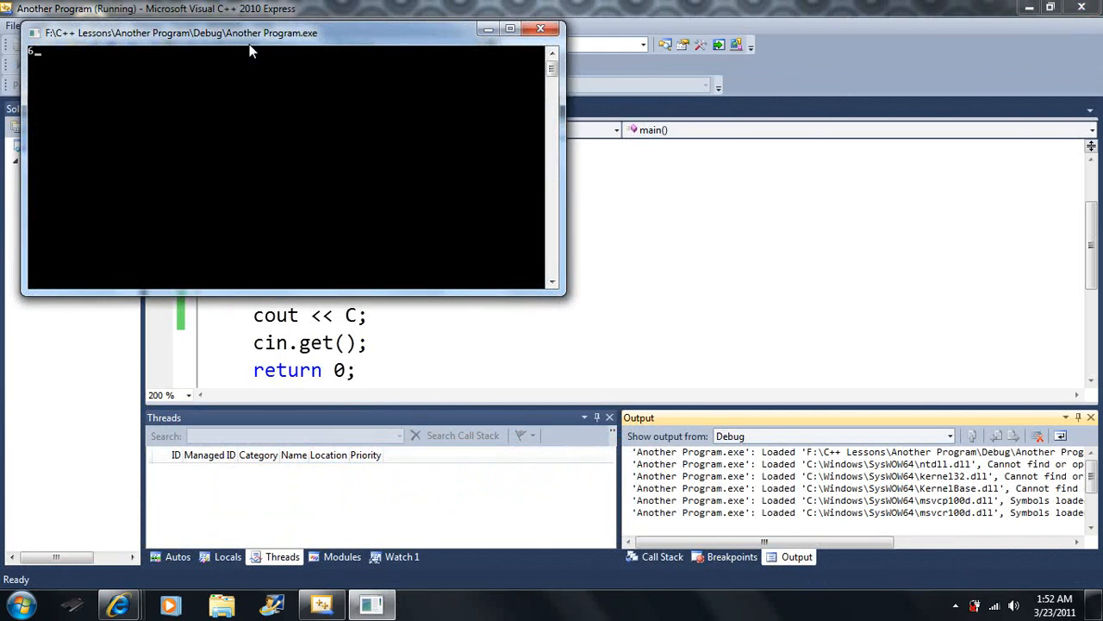
# Switch the statement back to C += 1; and run the program once more.
pyautogui.click(541, 28)
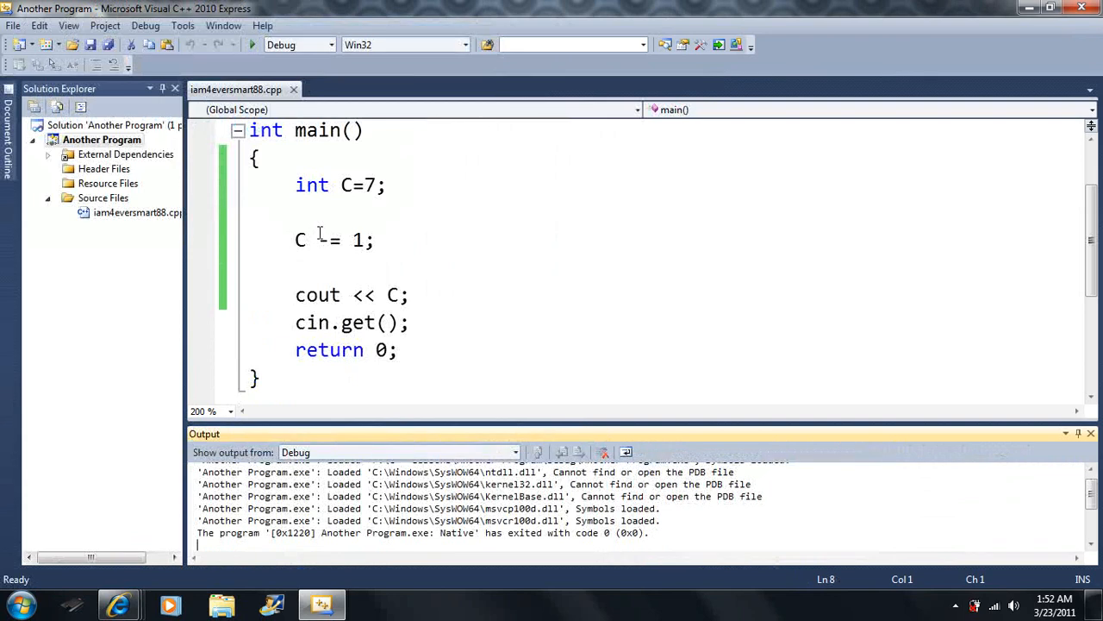
pyautogui.write('+')
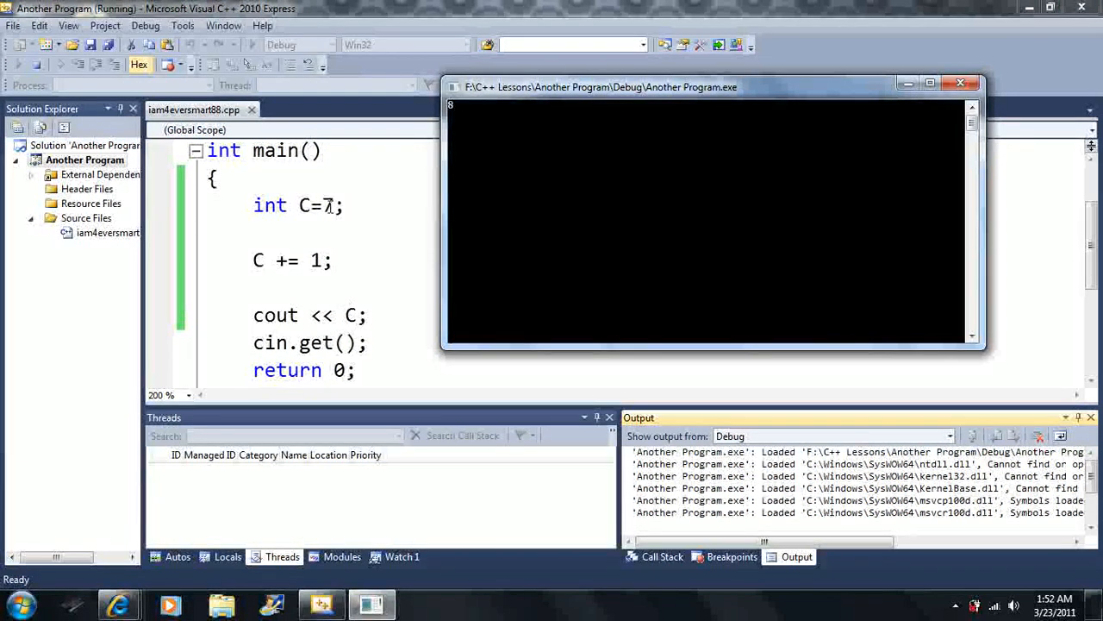
pyautogui.moveTo(349, 314)
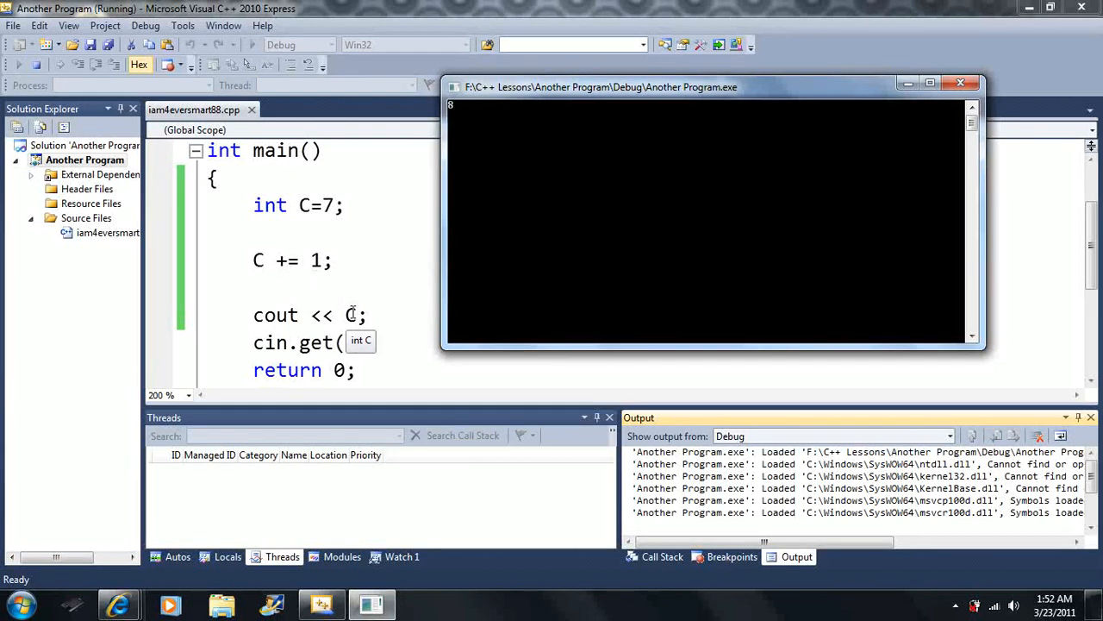
pyautogui.click(961, 83)
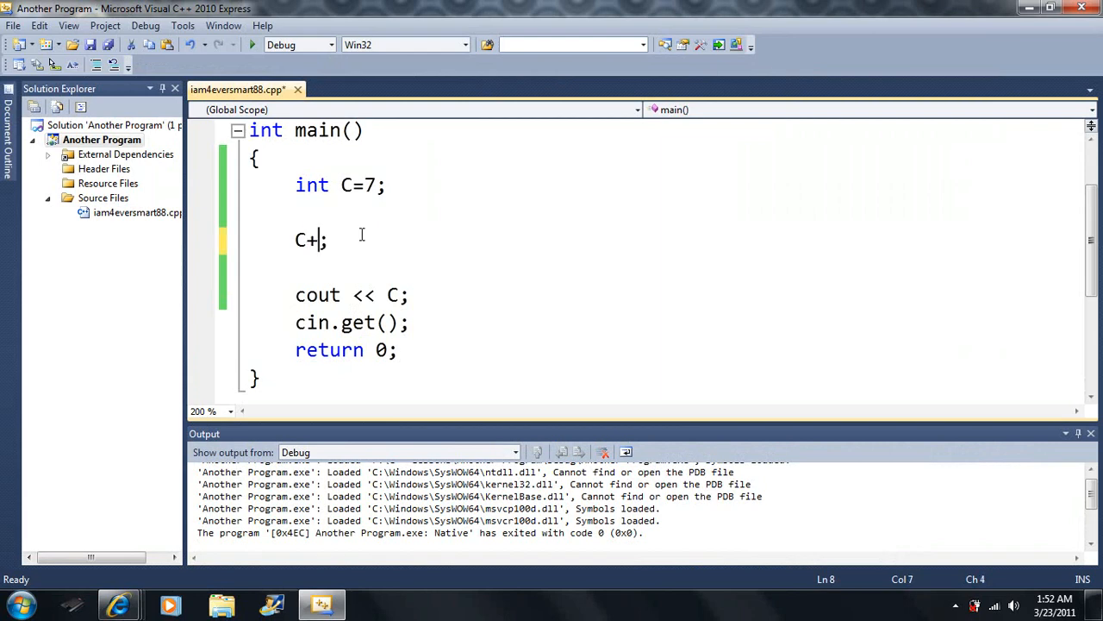
# Replace the statement with C++;, run it, then change it to C--; and run.
pyautogui.write('+')
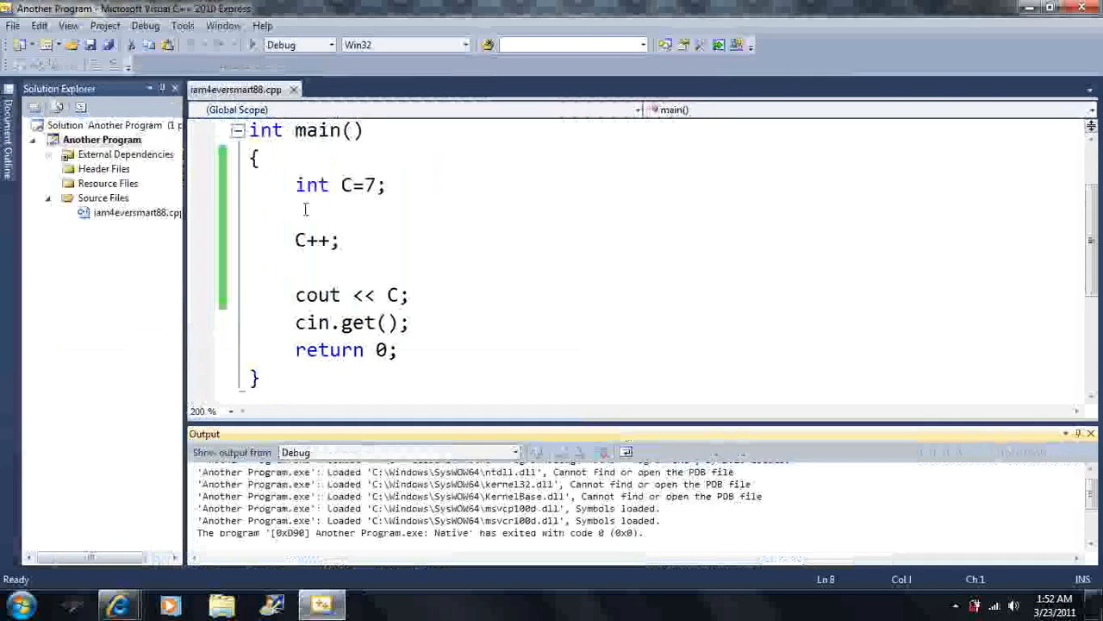
pyautogui.doubleClick(317, 240)
pyautogui.write('-')
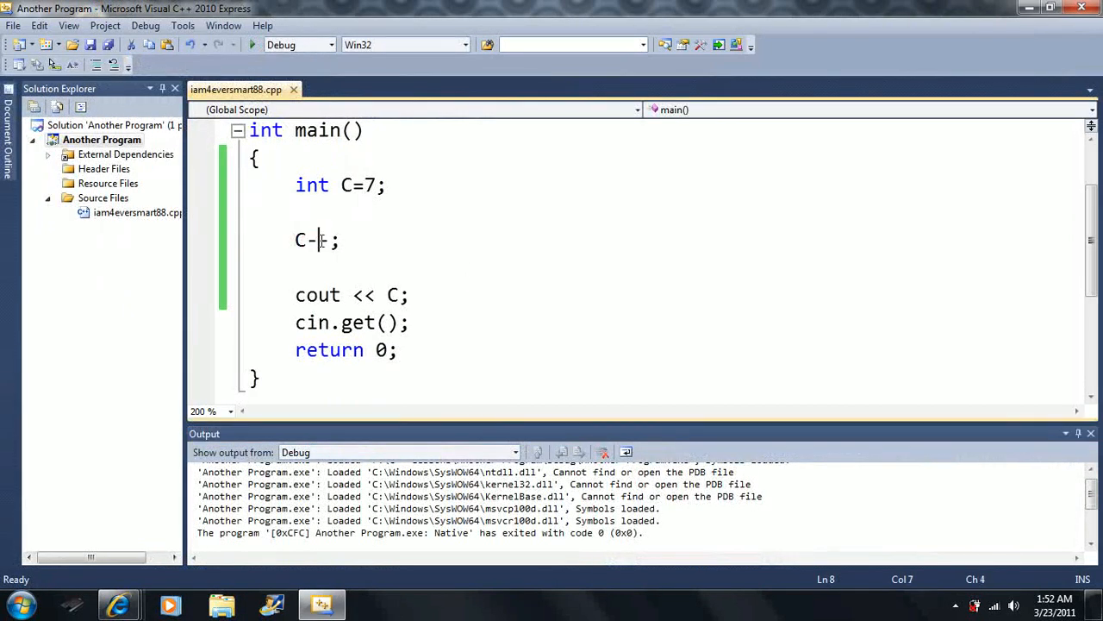
pyautogui.write('-')
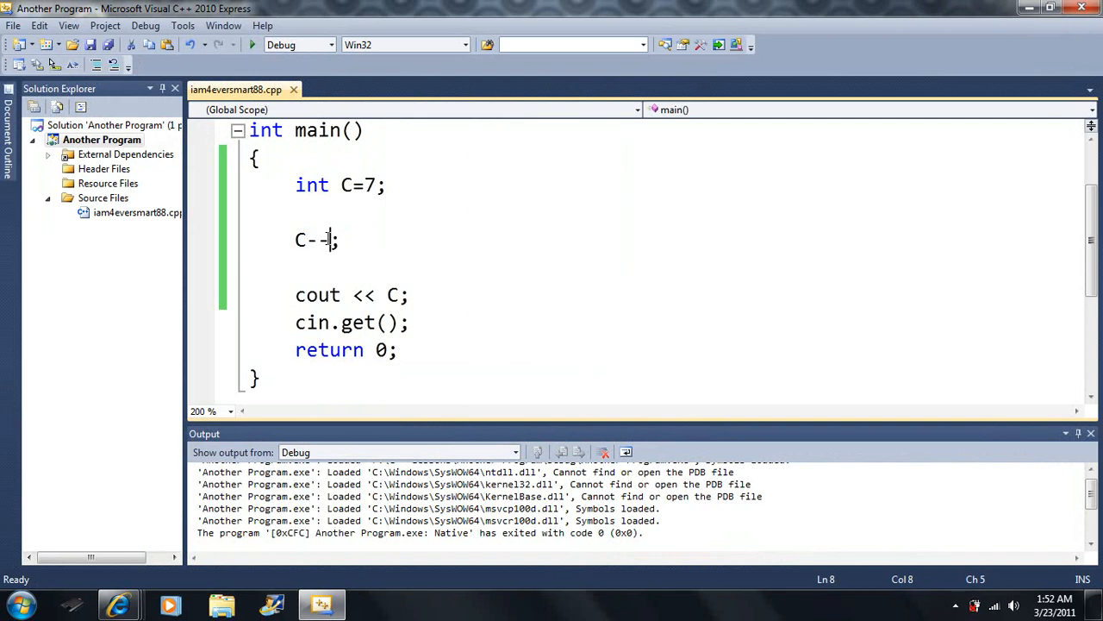
# Rewrite the decrement as the compound form C+=1.
pyautogui.press('BackSpace')
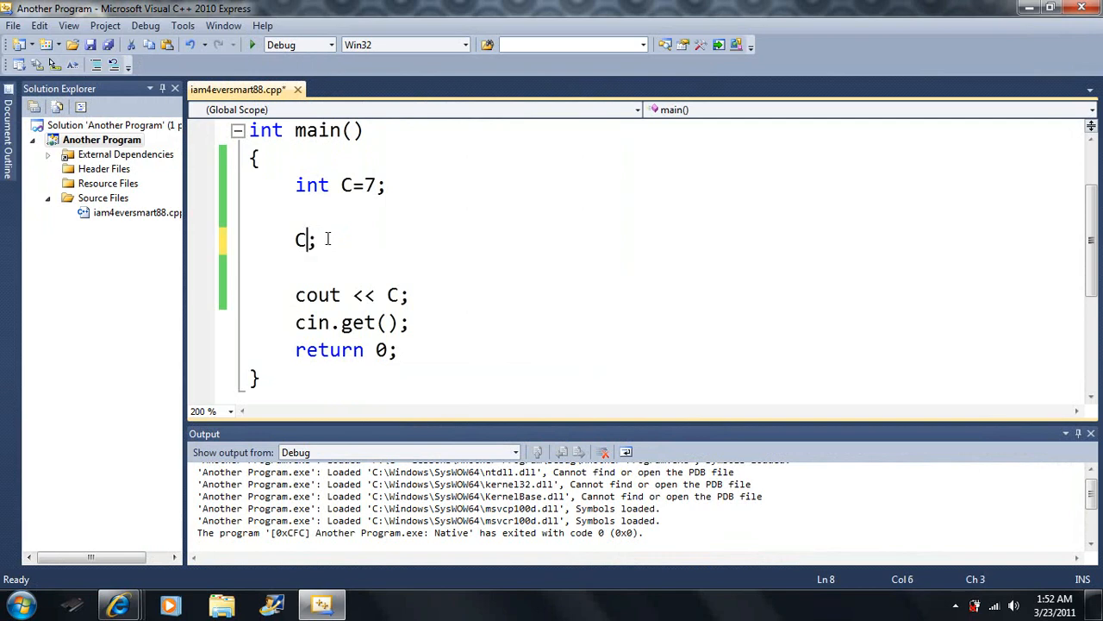
pyautogui.write('+=')
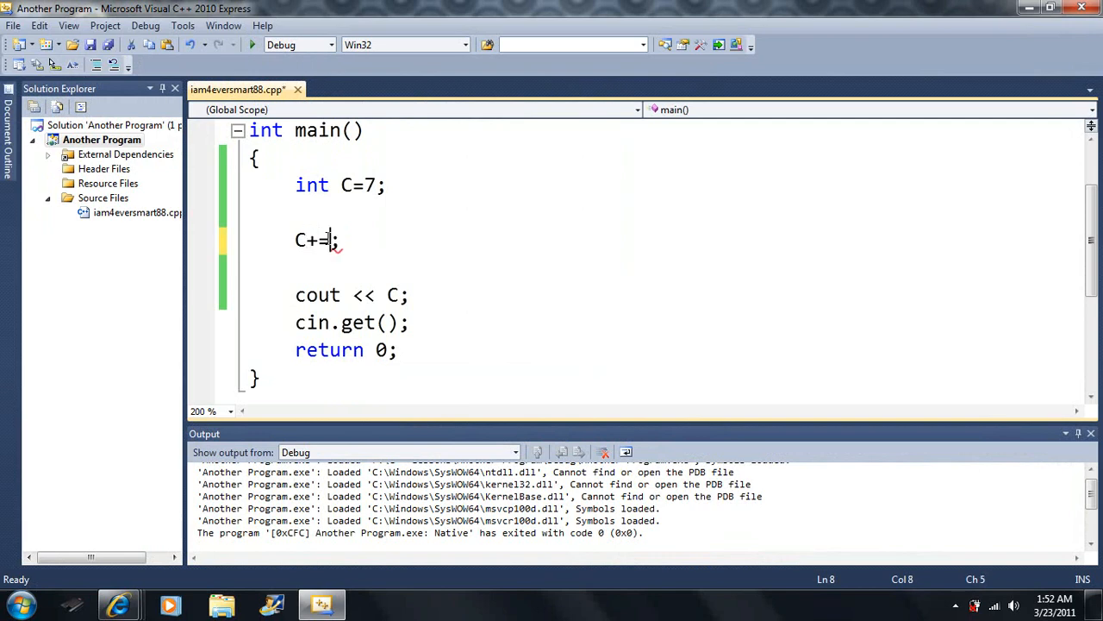
pyautogui.write('1')
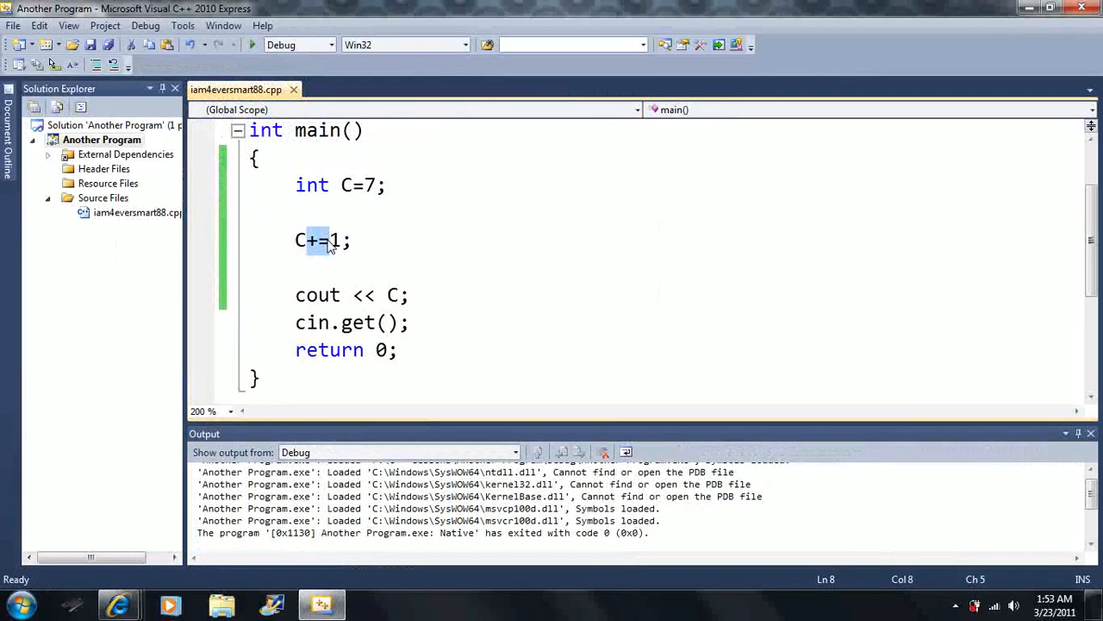
# Rewrite the statement as C=C+1 and run the program with it.
pyautogui.press('Backspace')
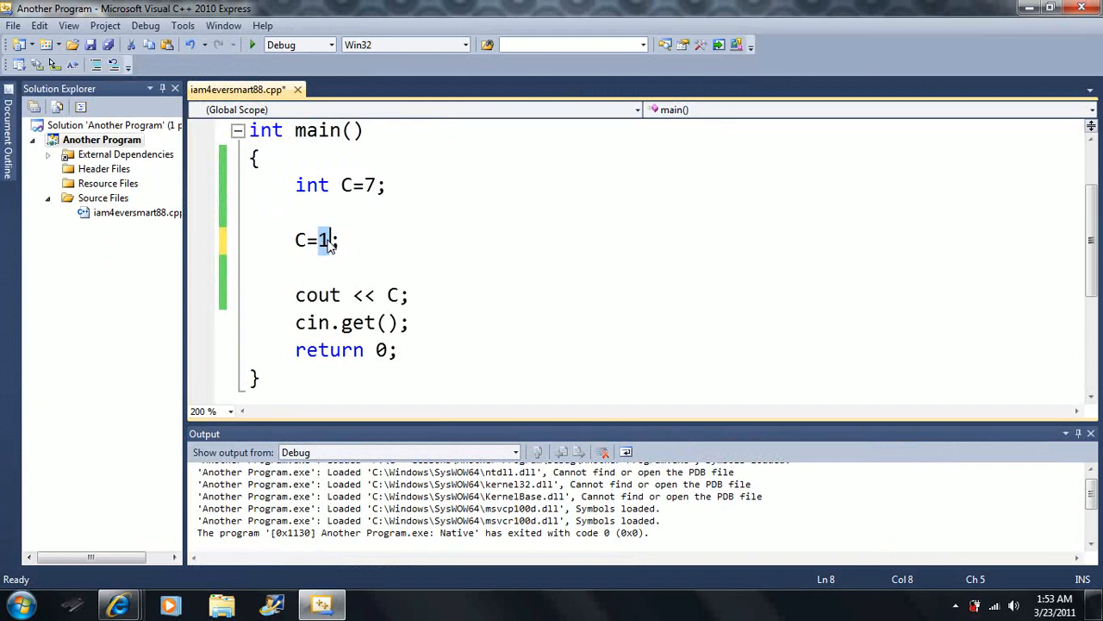
pyautogui.write('C')
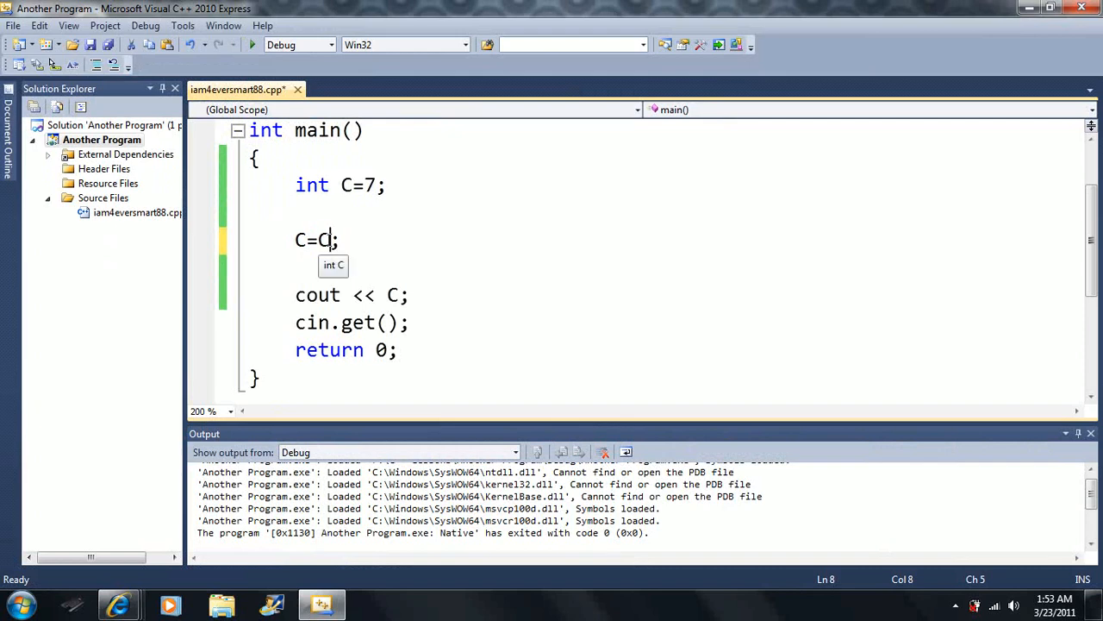
pyautogui.write('+1')
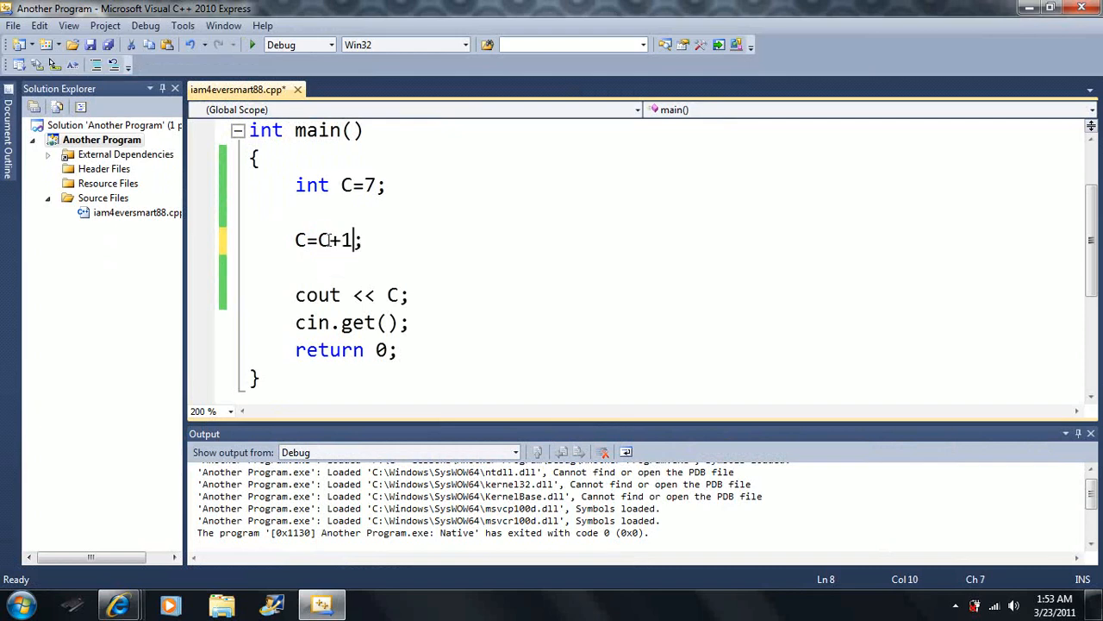
pyautogui.moveTo(251, 45)
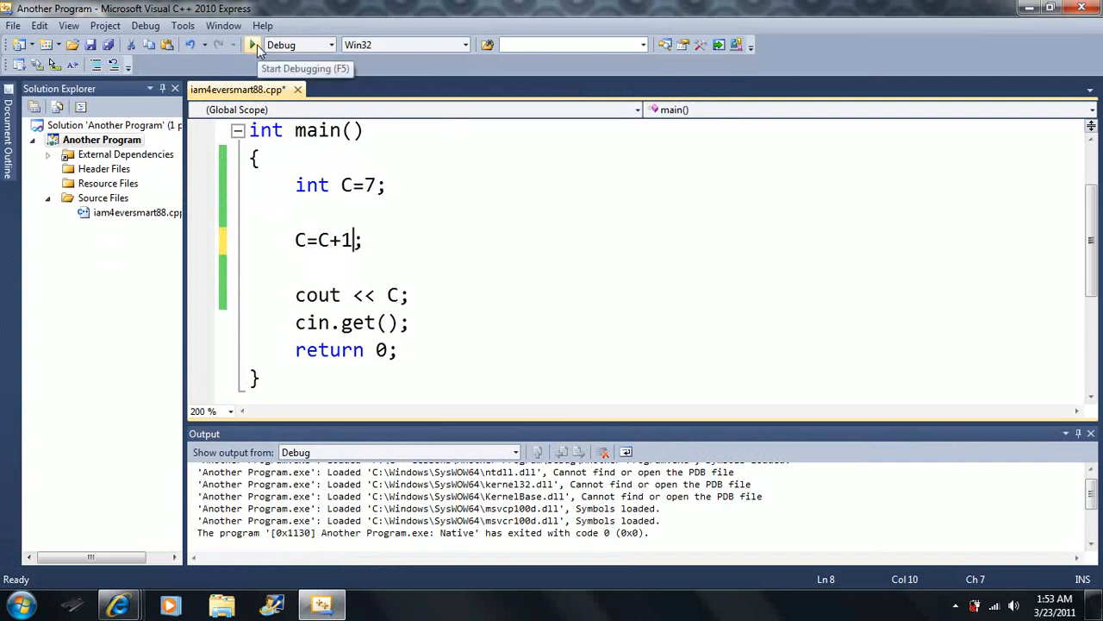
pyautogui.click(251, 44)
pyautogui.write('+')
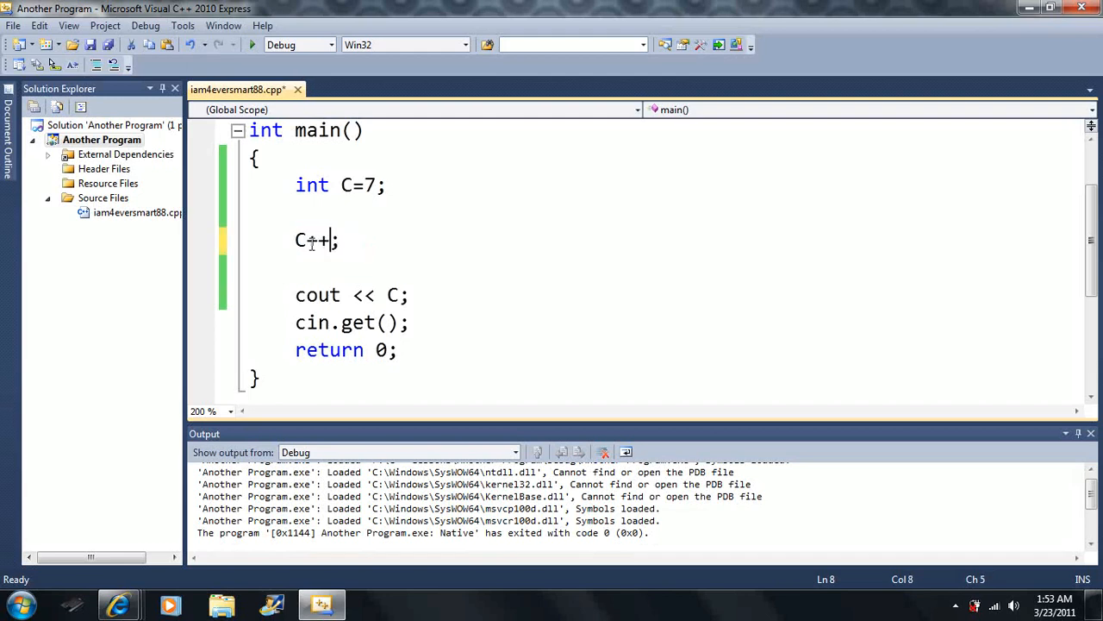
pyautogui.moveTo(252, 44)
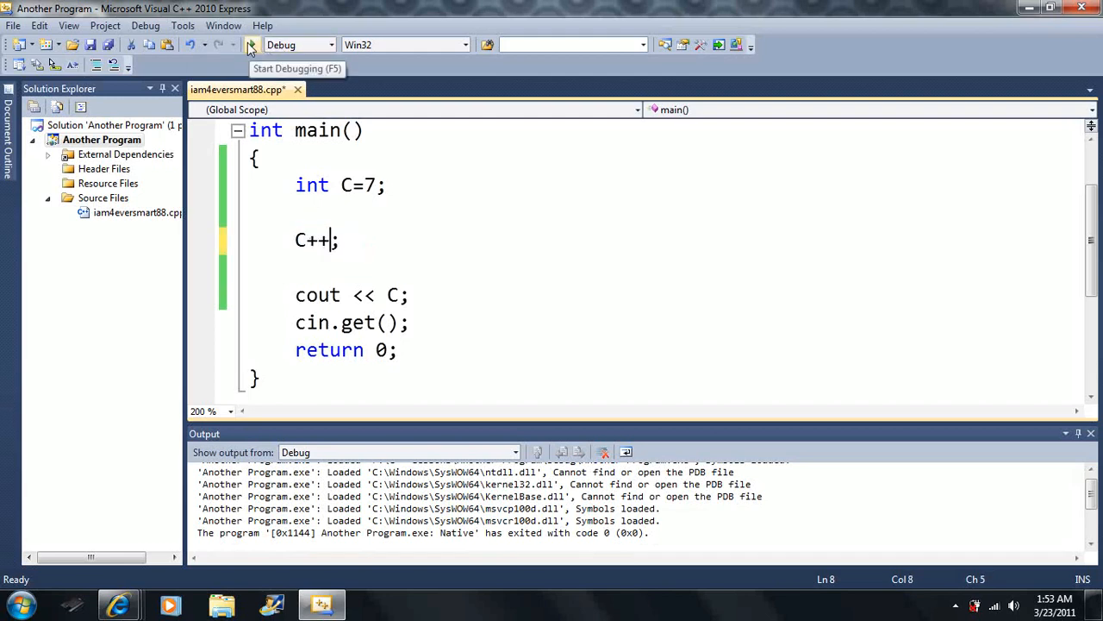
# Build and run the C++; version, opening its console window.
pyautogui.click(252, 44)
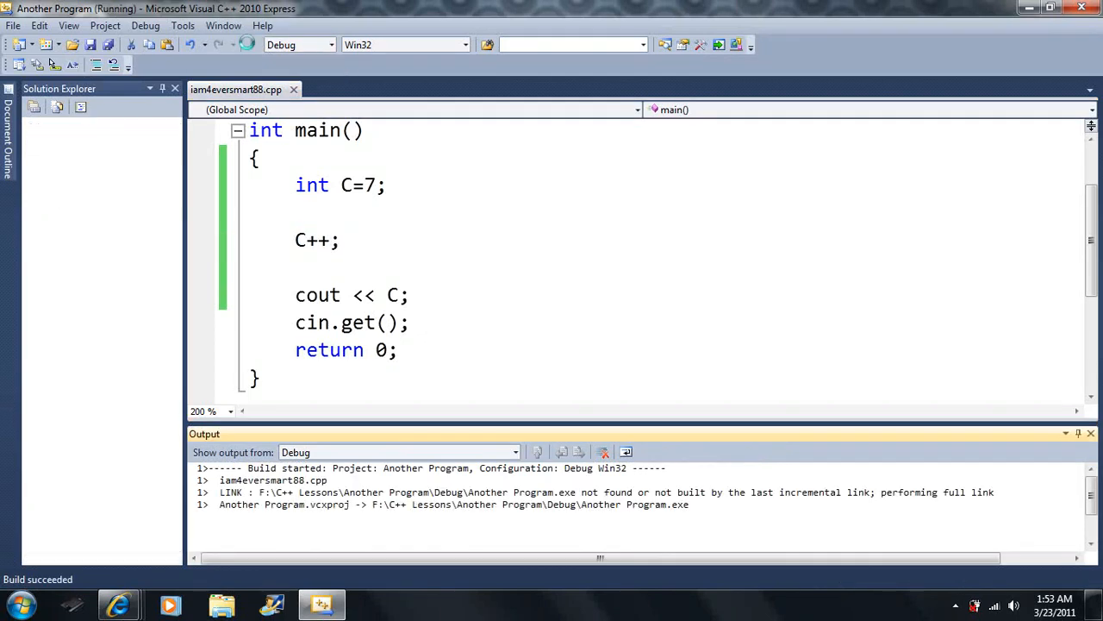
pyautogui.click(248, 44)
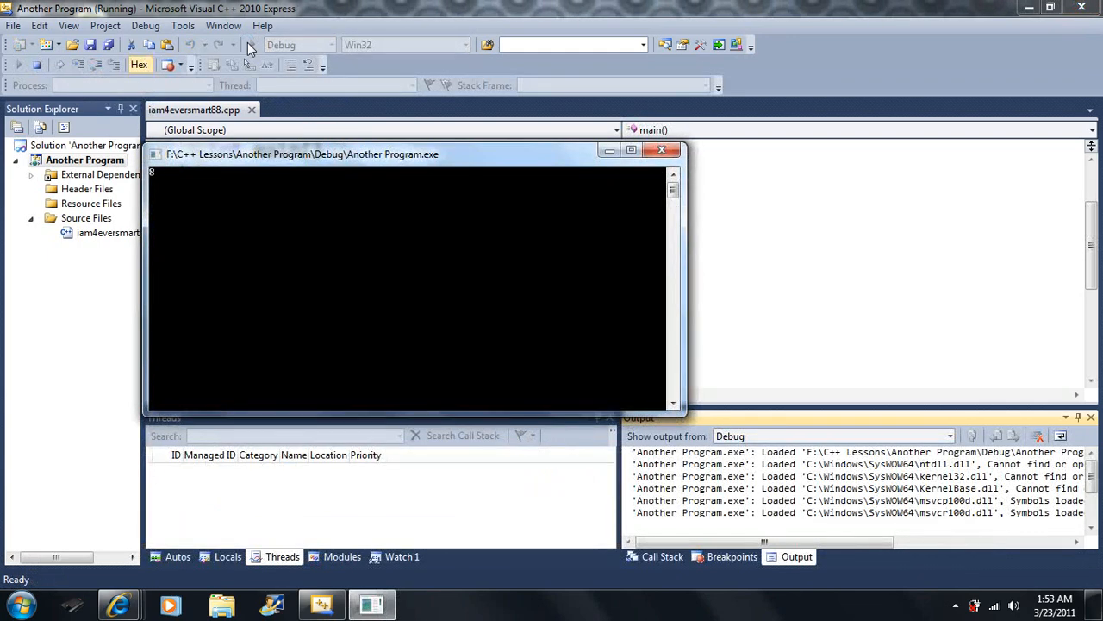